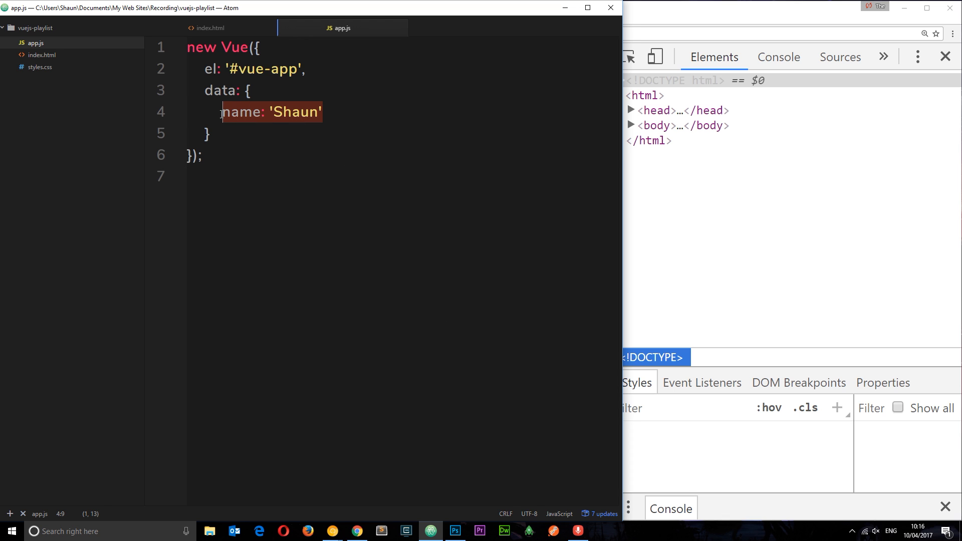
Add job: 'Ninja' after name: 'Shaun' in the app.js data object
click(211, 28)
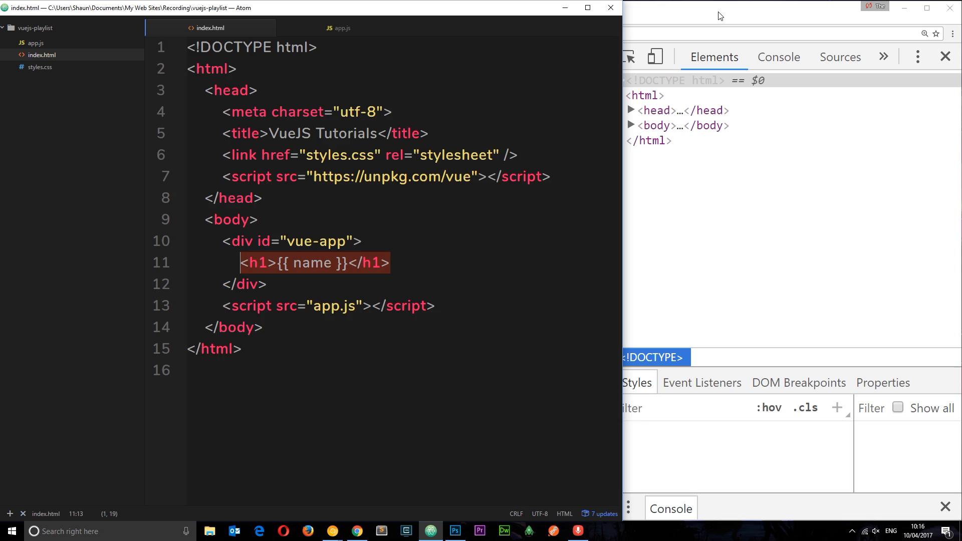
mouse_move(69, 190)
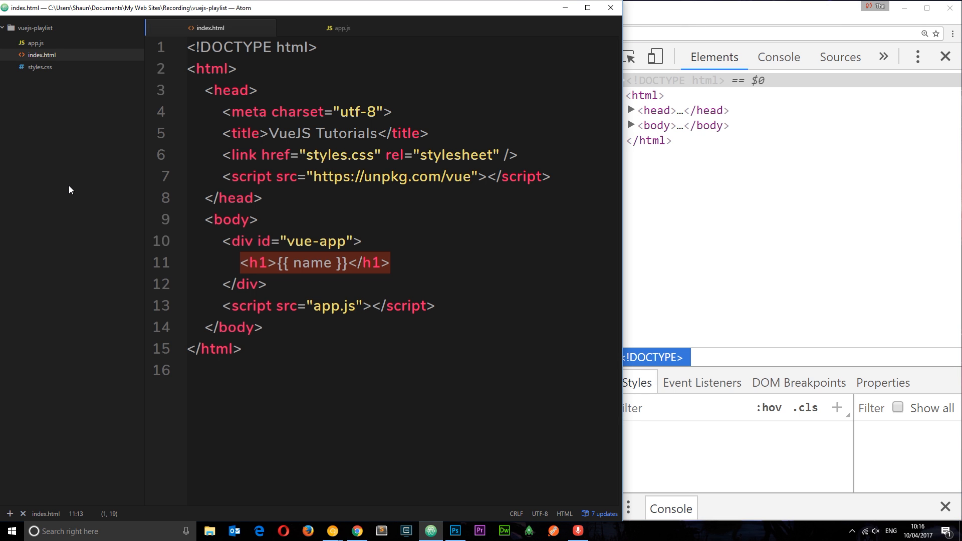
mouse_move(362, 211)
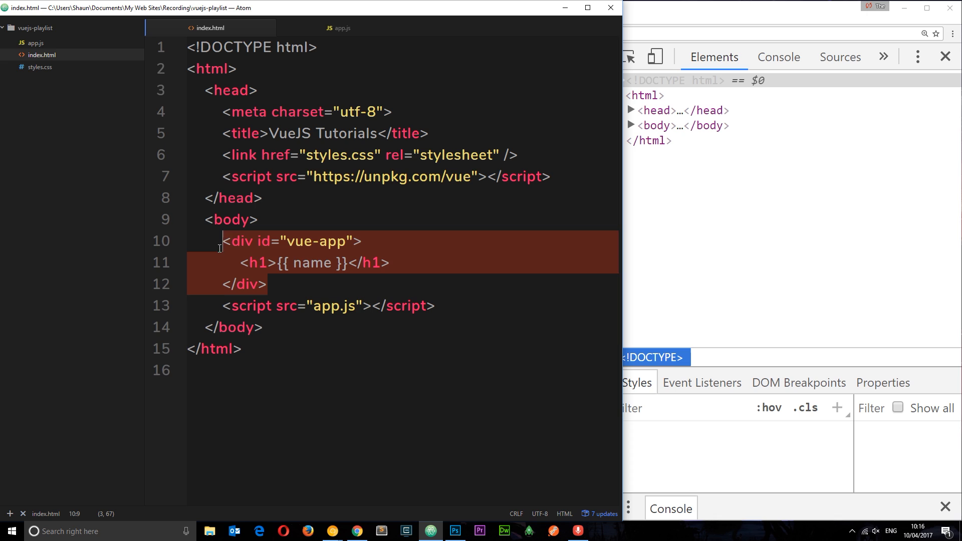
click(341, 28)
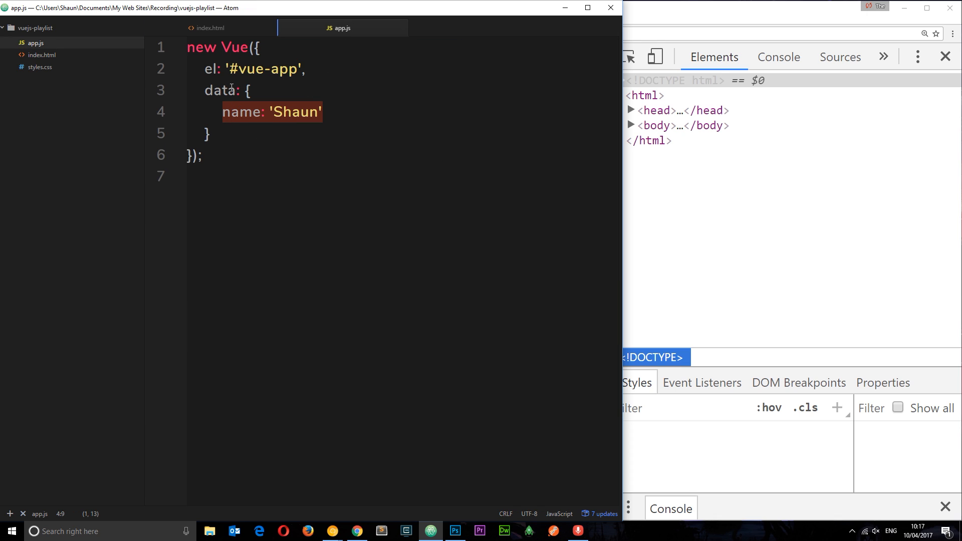
text(,)
text(job)
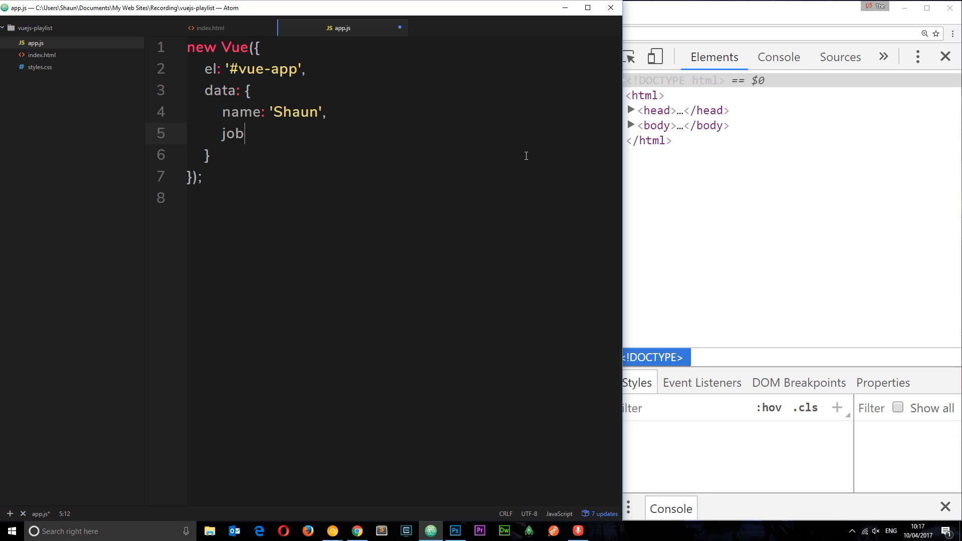
text(: 'N)
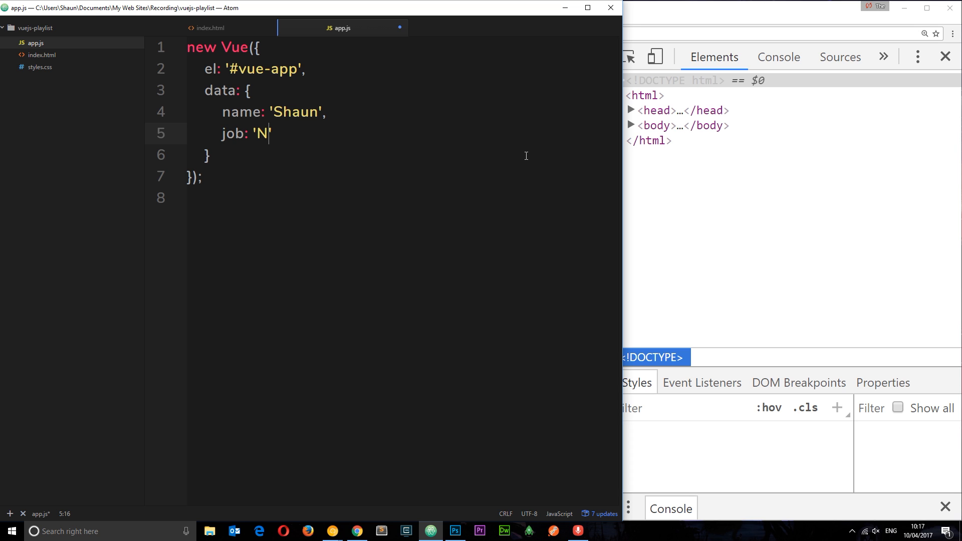
text(inja)
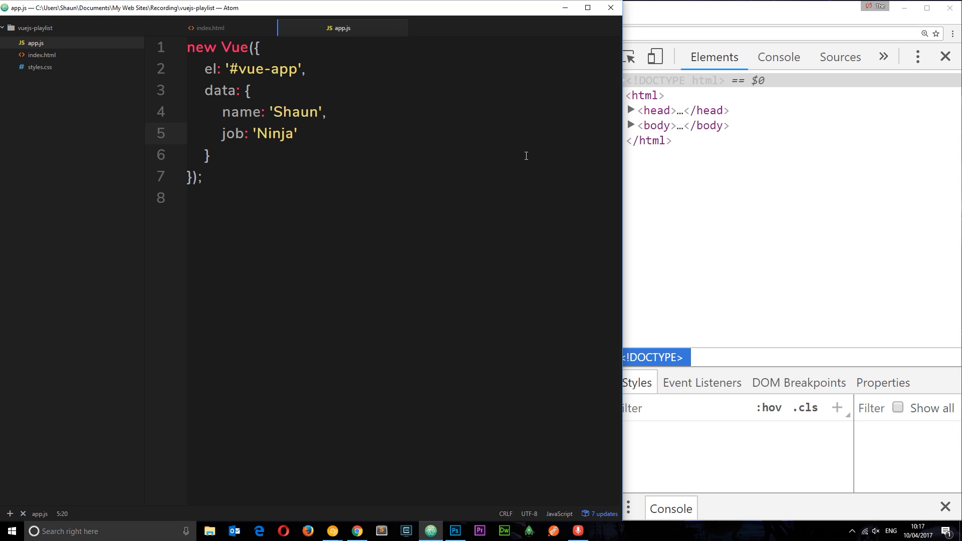
Replace the h1 in index.html with paragraphs showing Name: {{ name }} and Job: {{ job }}
click(209, 28)
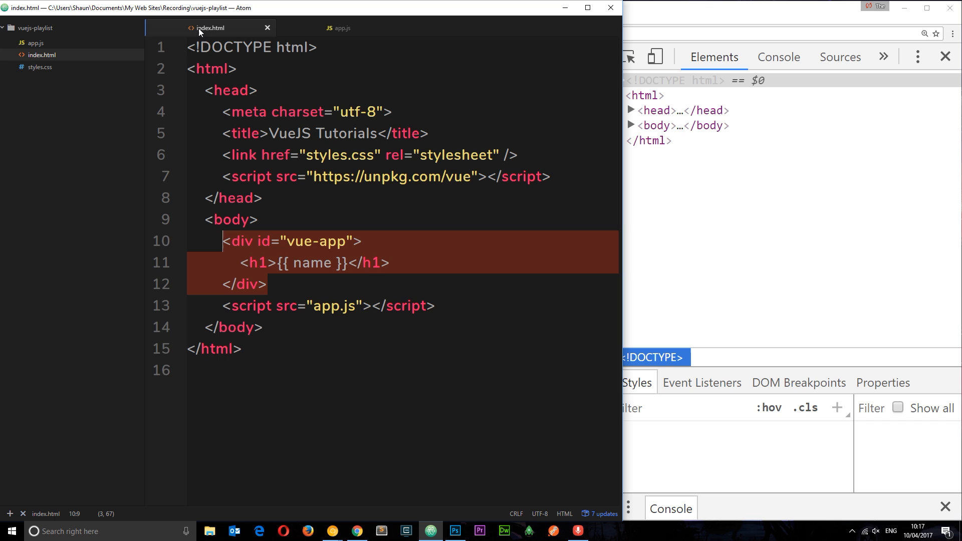
text(<p>Job: {{ job }}</p>)
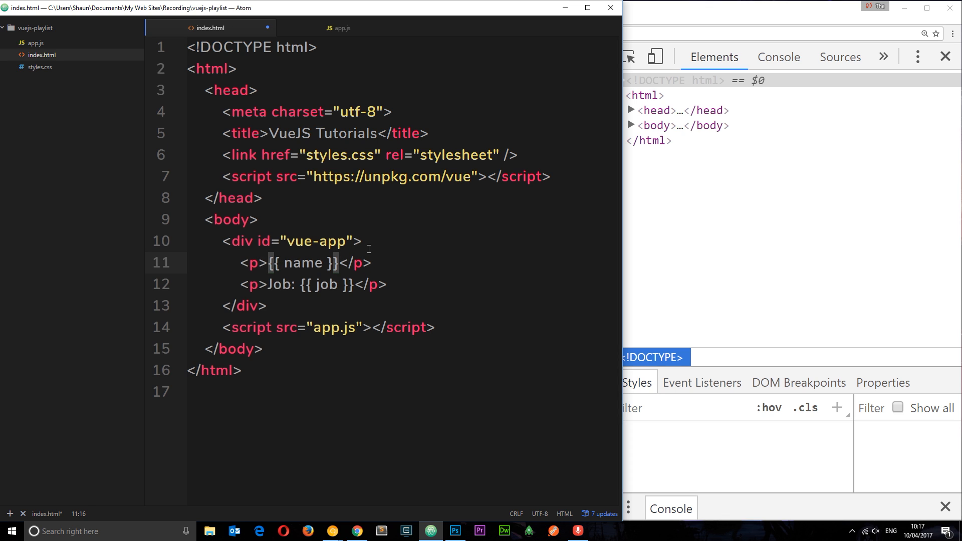
text(Name:)
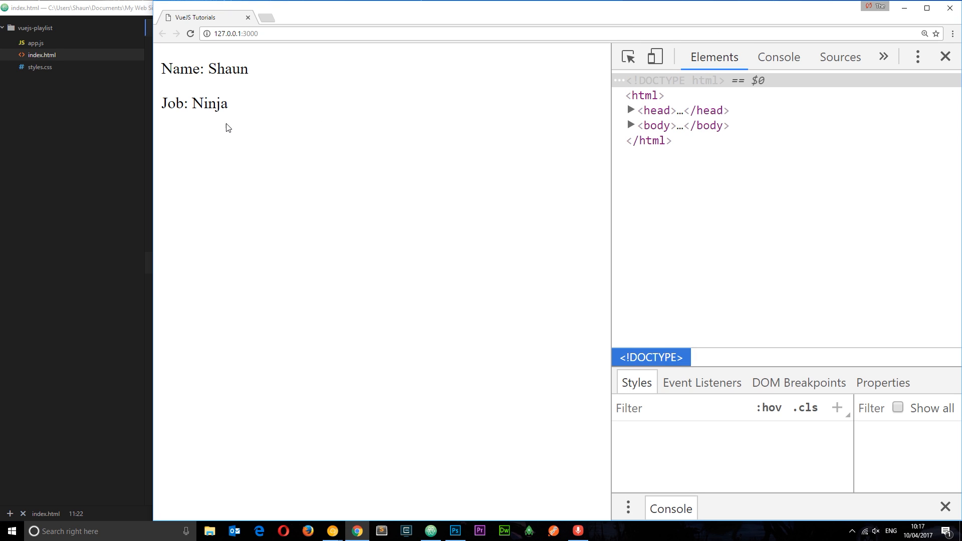
mouse_move(48, 234)
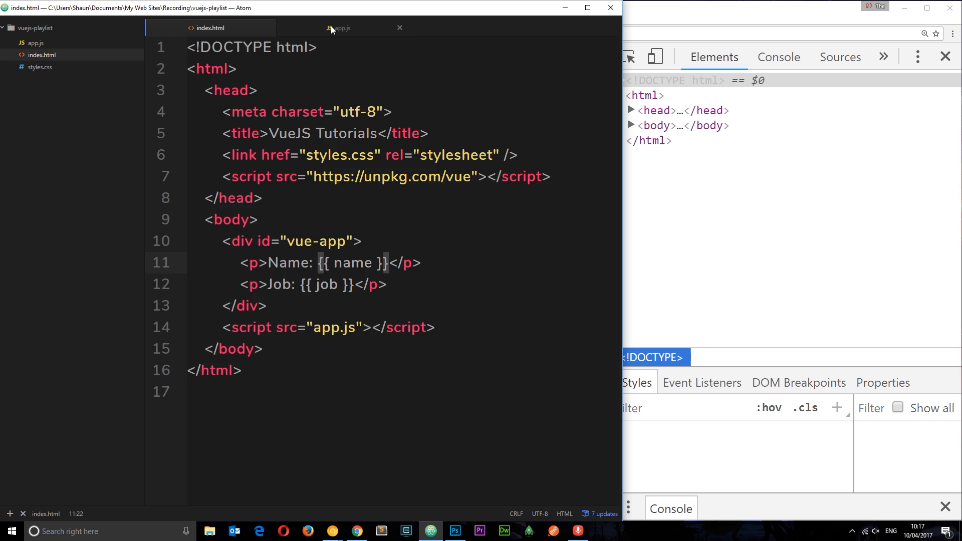
Add an empty methods: {} block after the data object in app.js
click(339, 28)
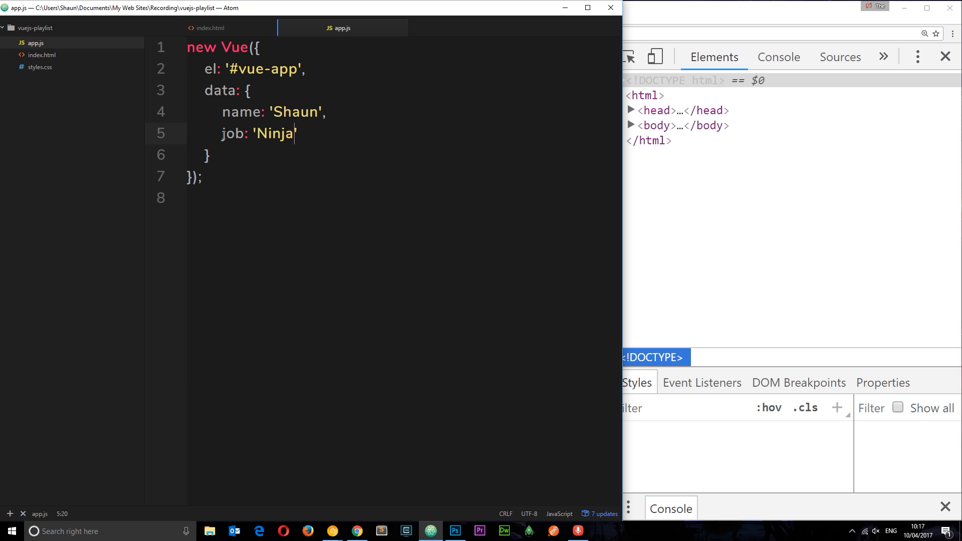
text(,)
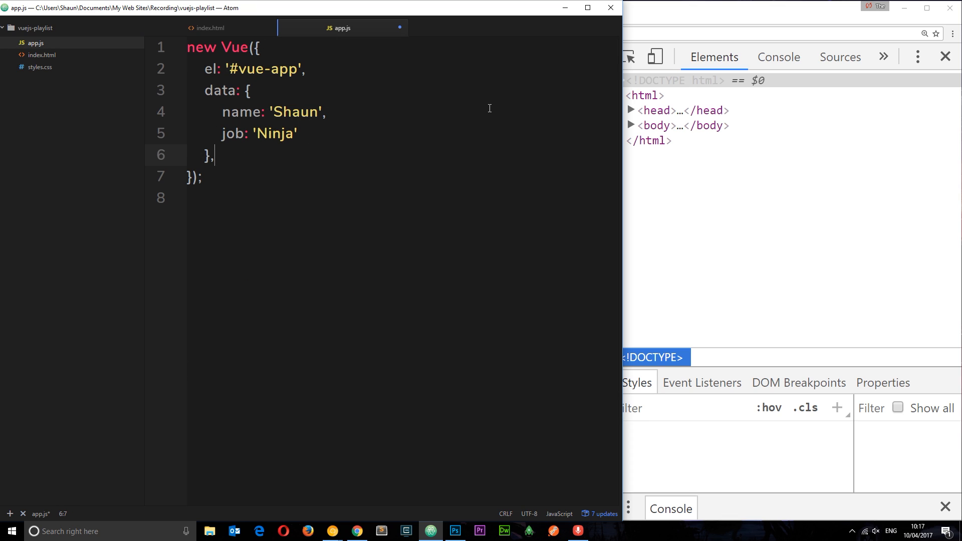
text(metho)
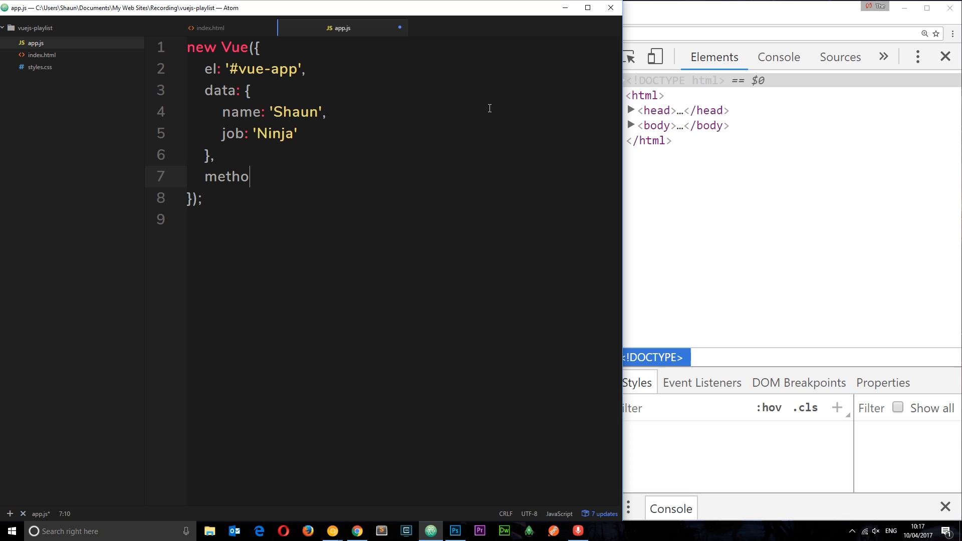
text(ds: {})
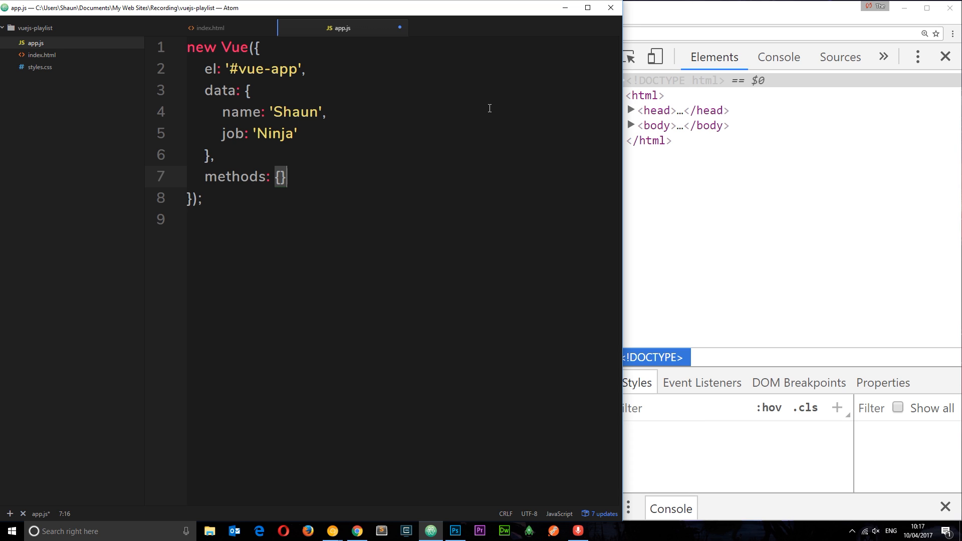
key(Enter)
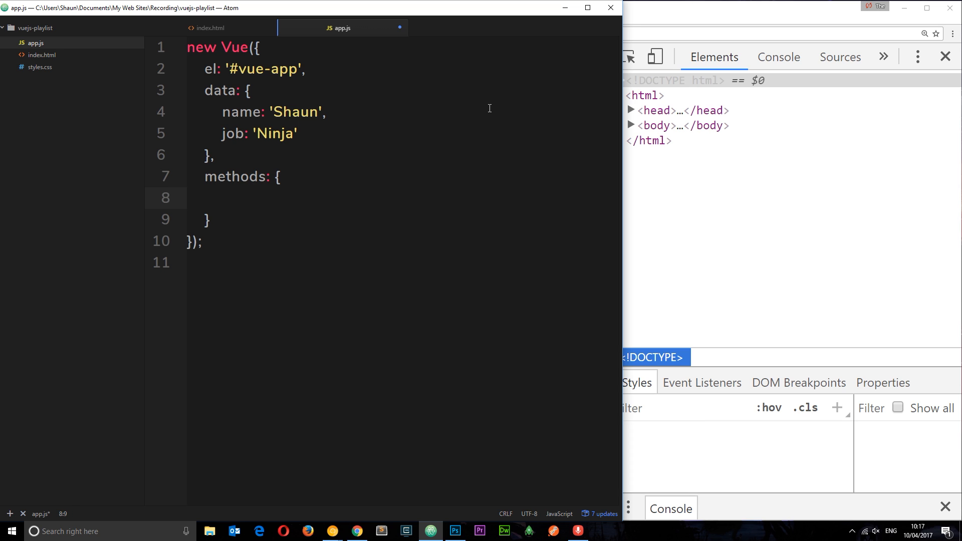
click(253, 111)
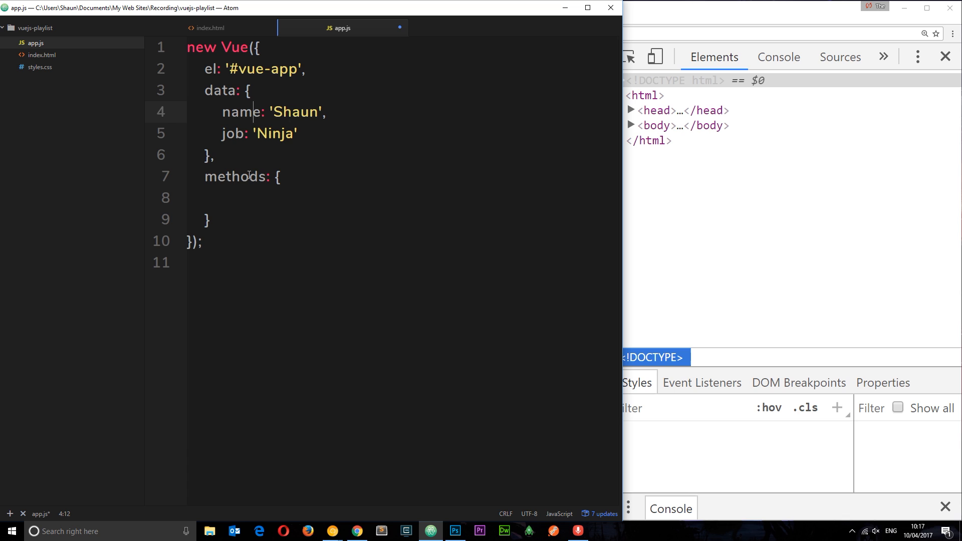
click(236, 196)
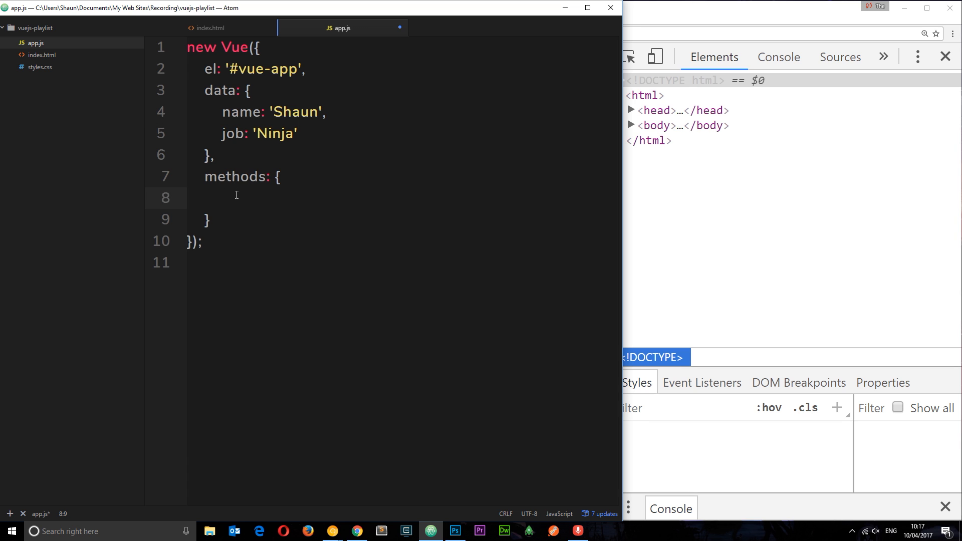
click(222, 198)
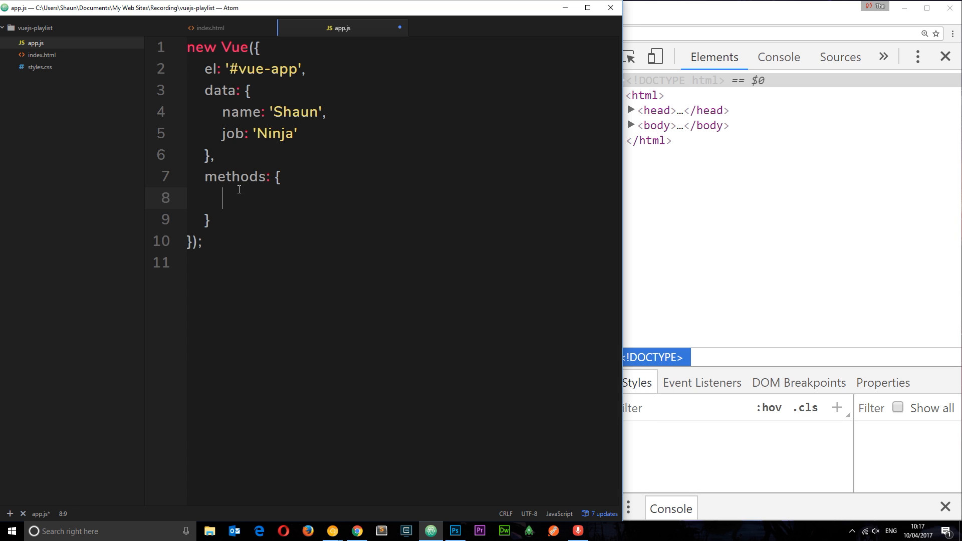
Define greet: function(){ return 'Good Morning' } inside the methods block
text(greet:)
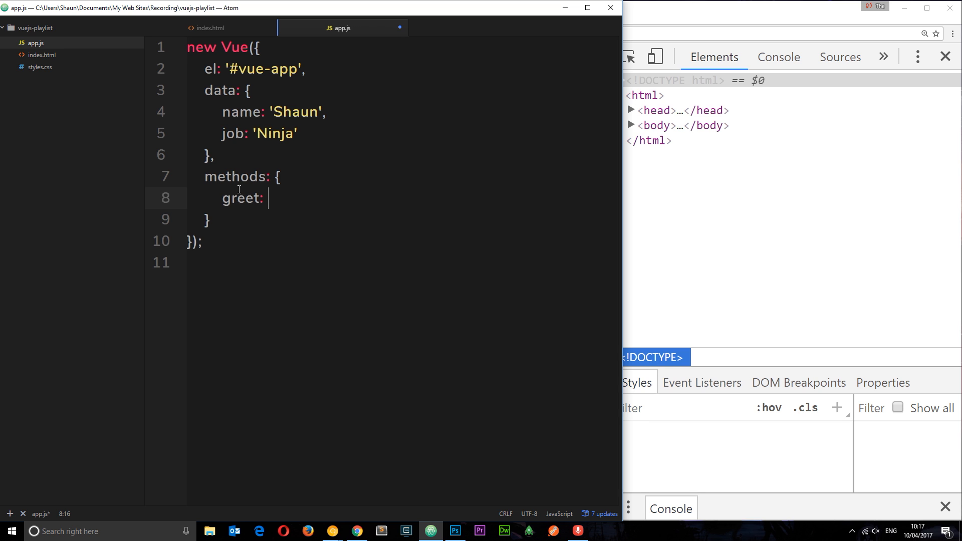
text(function(){)
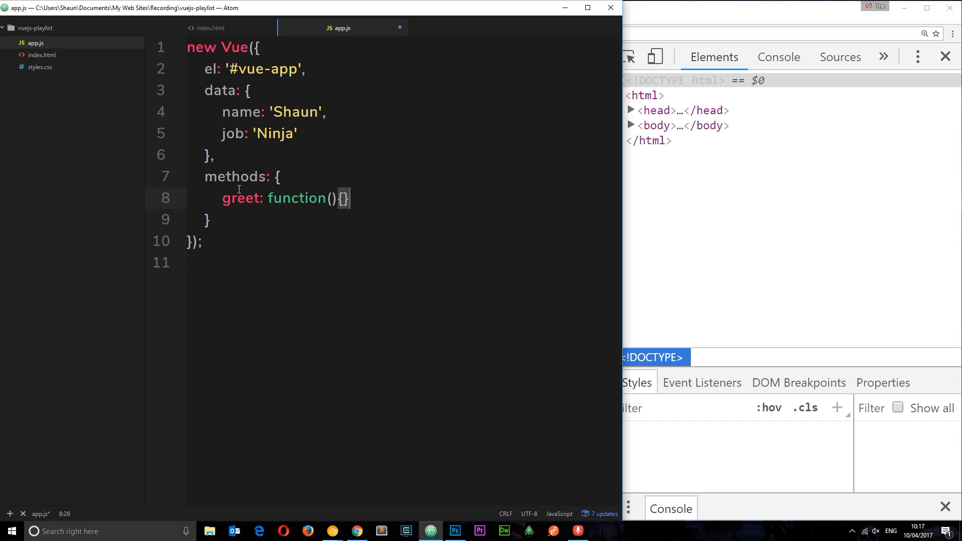
key(Enter)
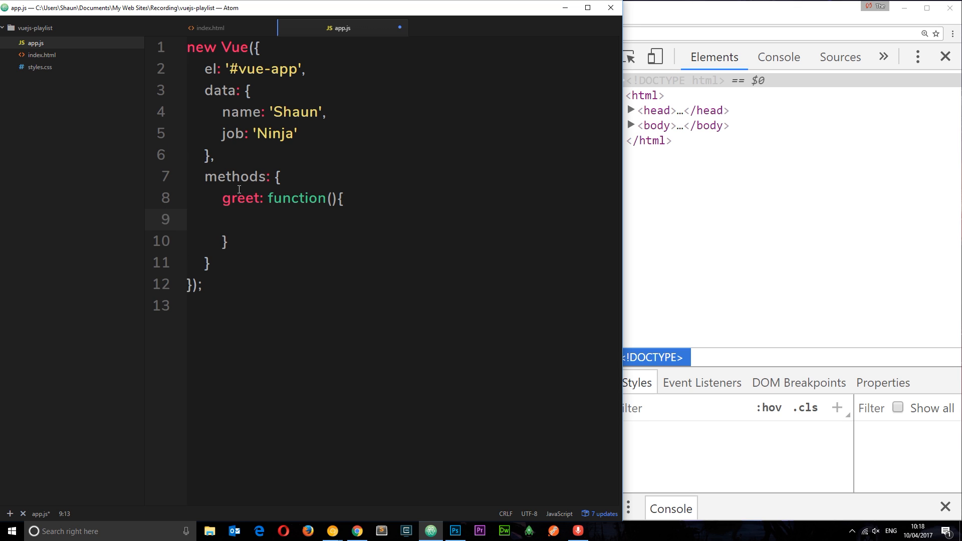
click(240, 220)
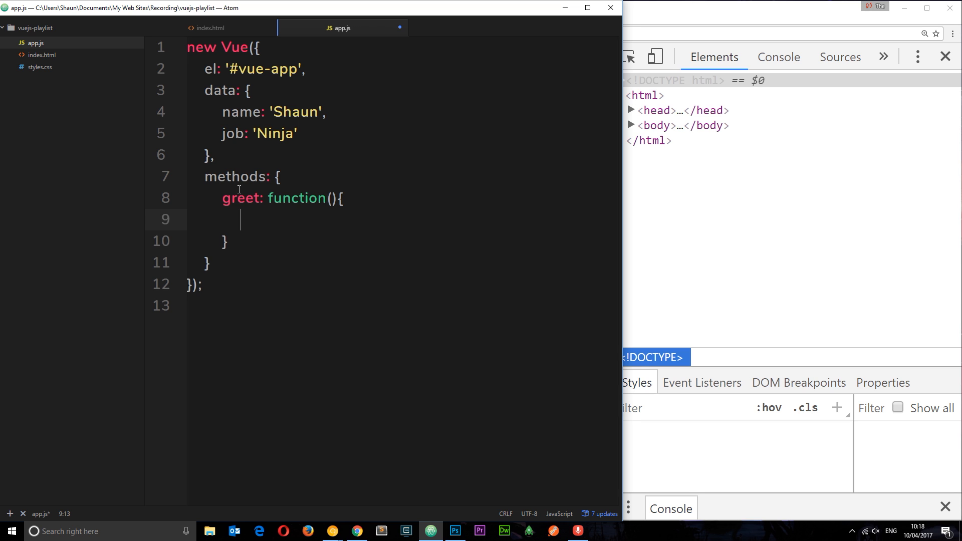
text(return)
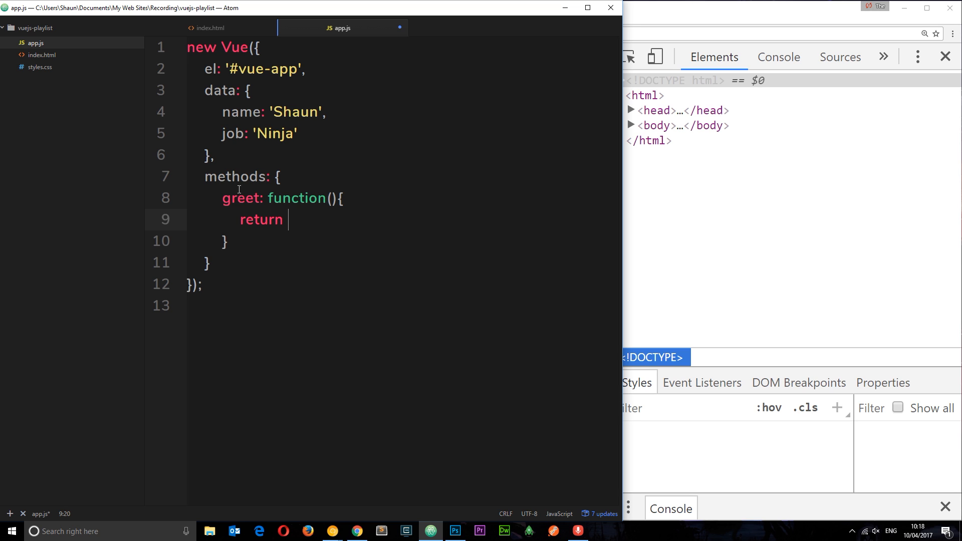
text('Good M)
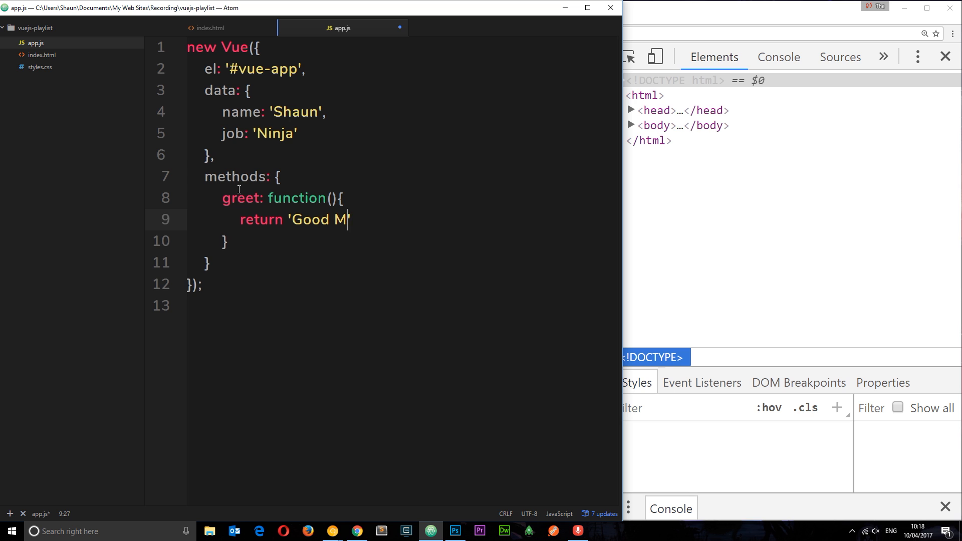
text(orning)
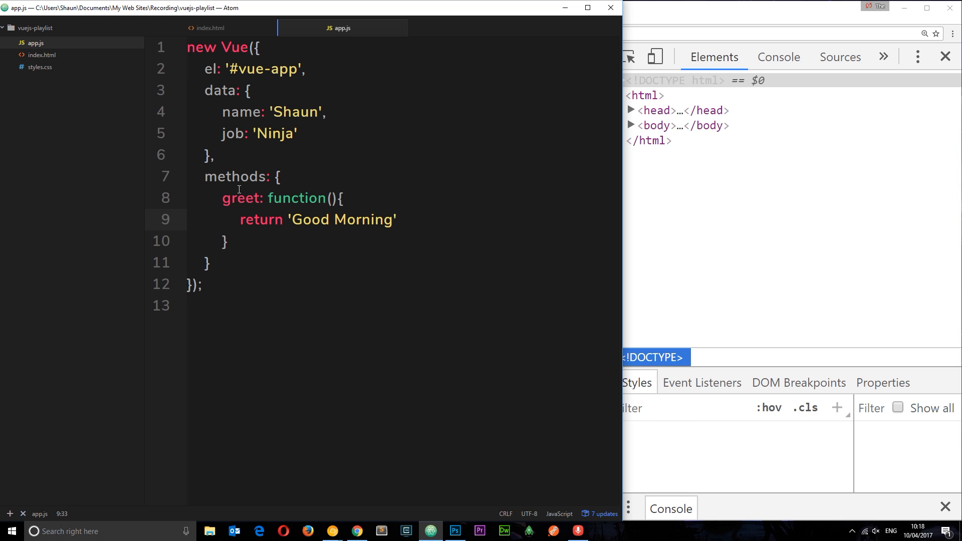
Insert <h1>{{ greet() }}</h1> inside the vue-app div of index.html
click(209, 28)
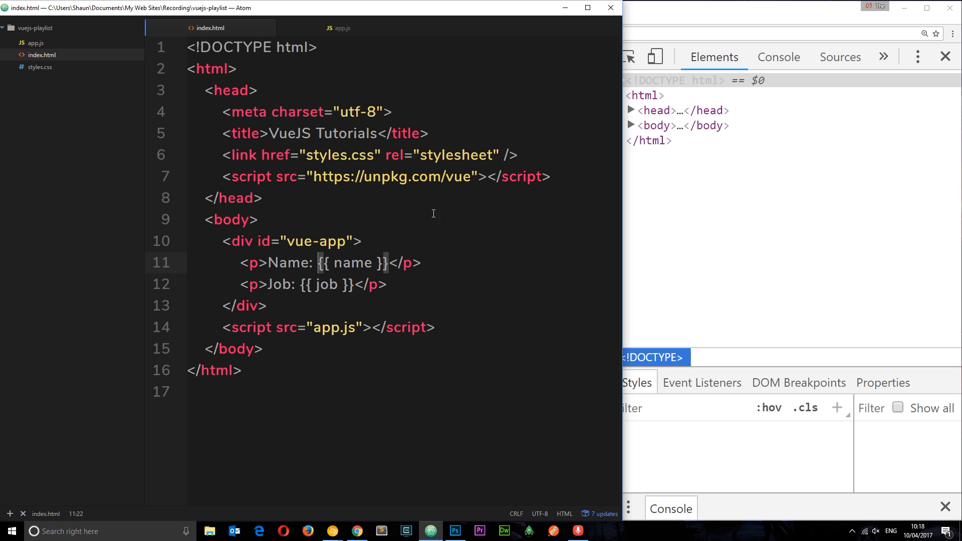
click(395, 241)
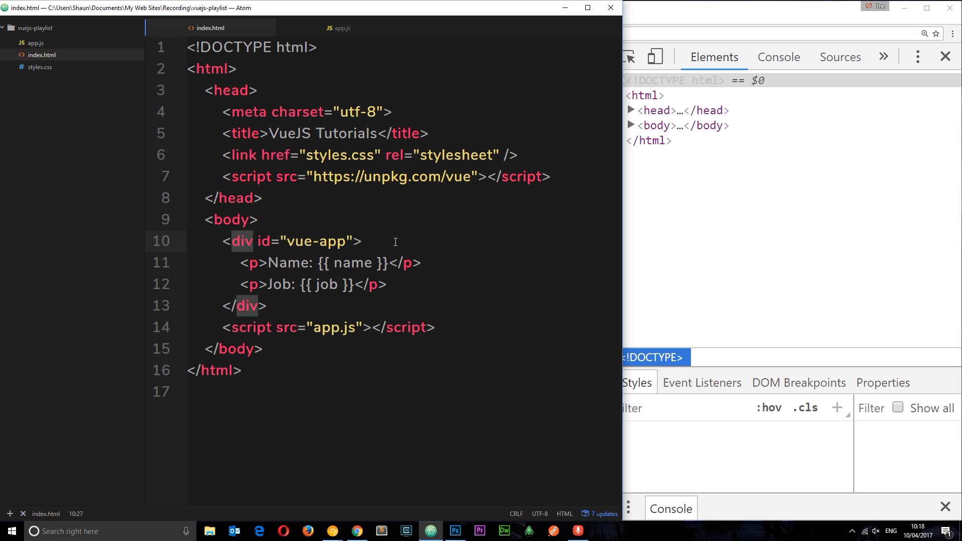
click(363, 241)
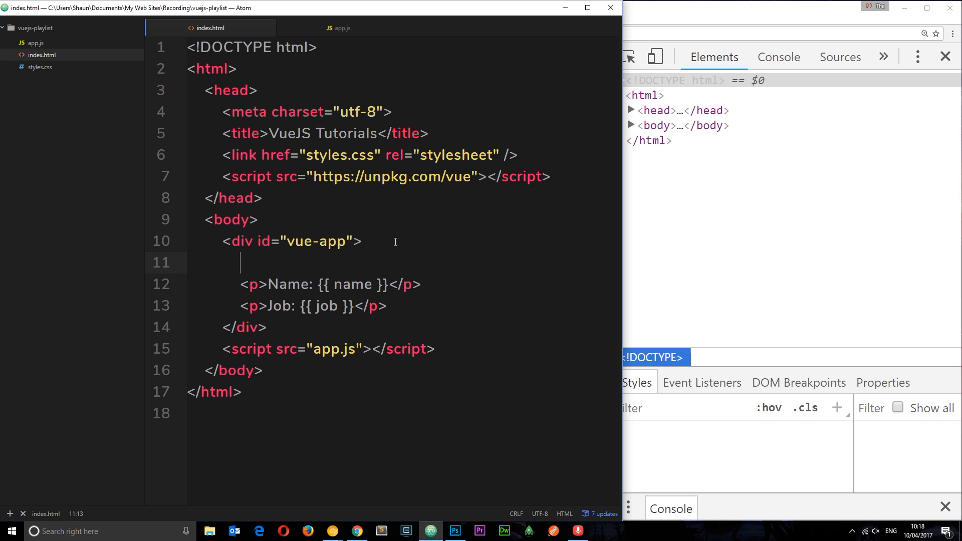
text(<h1></h1>)
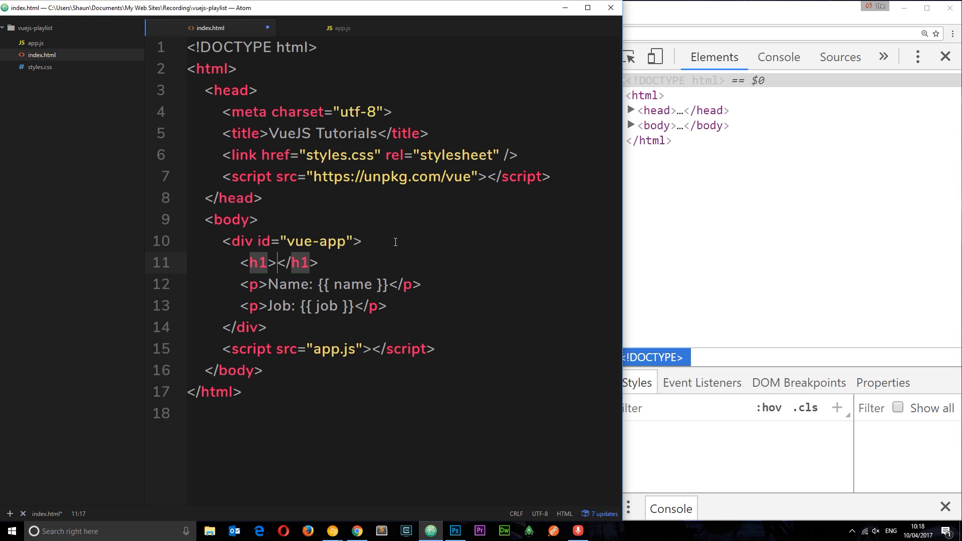
text({{}})
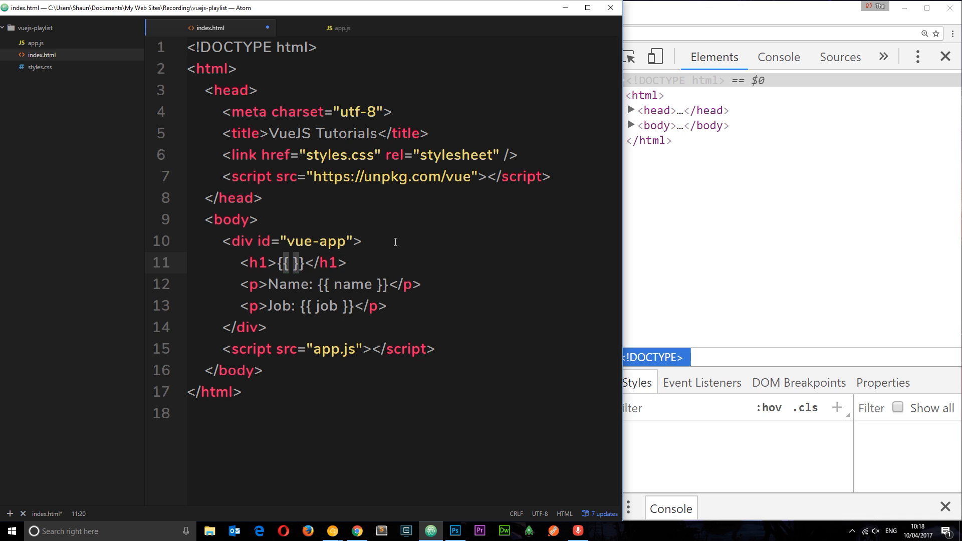
text(greet())
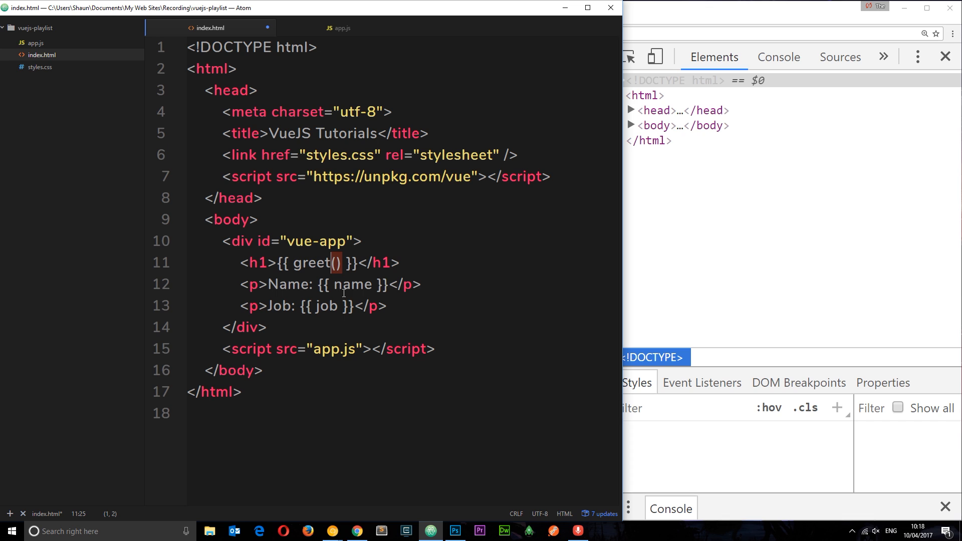
Return to app.js and select the 'Good Morning' return string
click(340, 28)
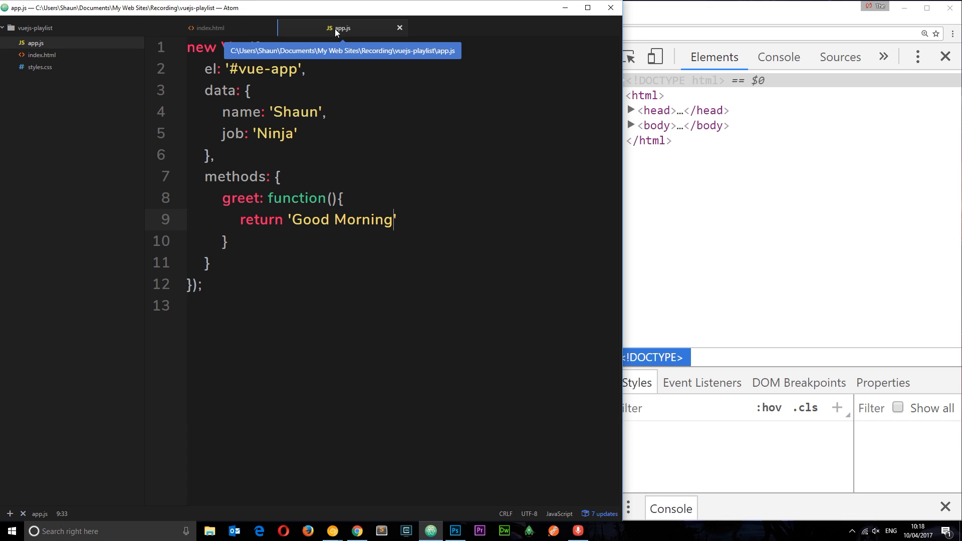
double_click(342, 219)
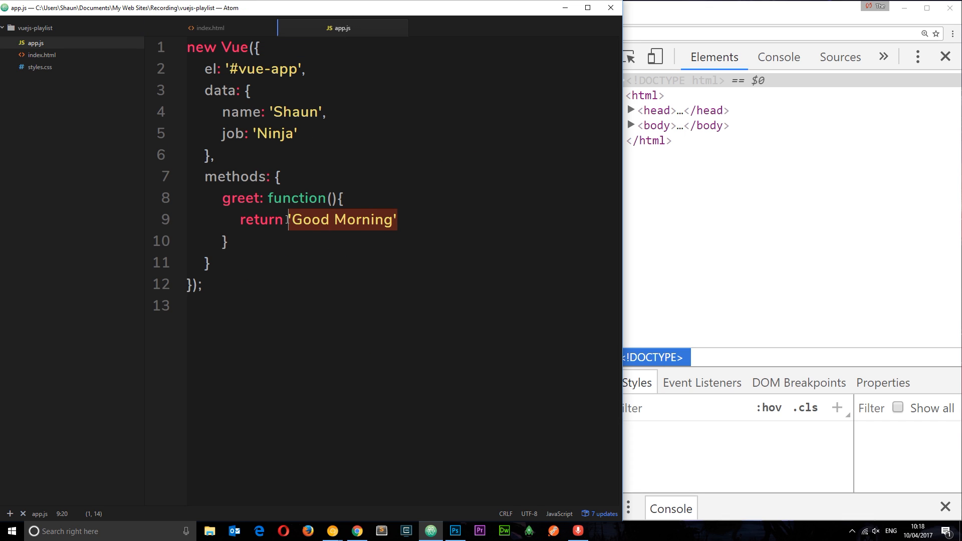
View the refreshed Chrome page showing the Good Morning heading above the name and job lines
click(212, 28)
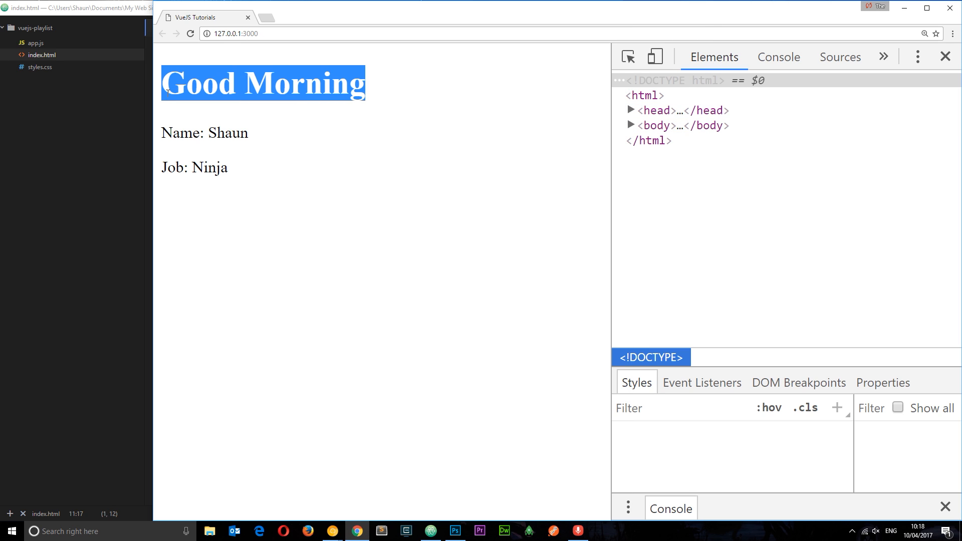
mouse_move(96, 210)
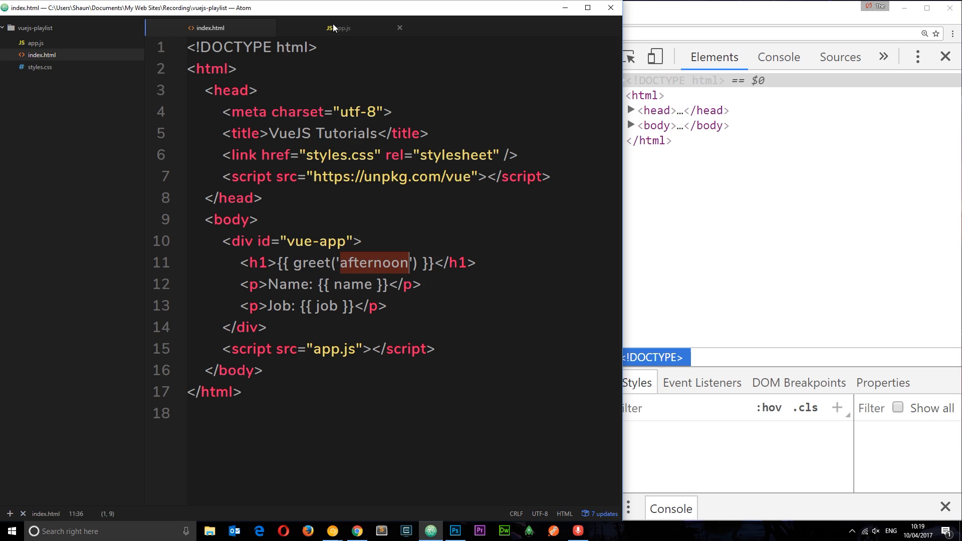
Give greet a time parameter and change its return to 'Good ' + time;
click(339, 28)
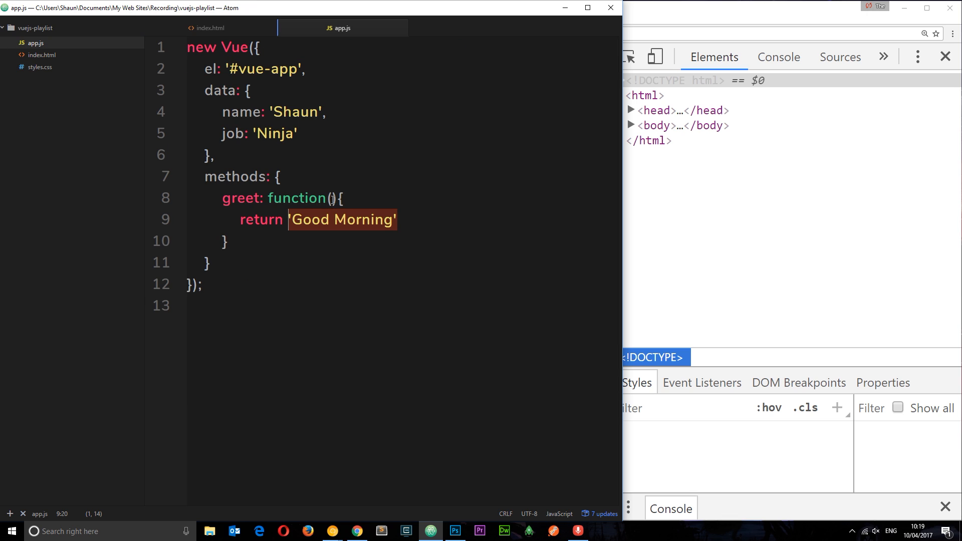
text(time)
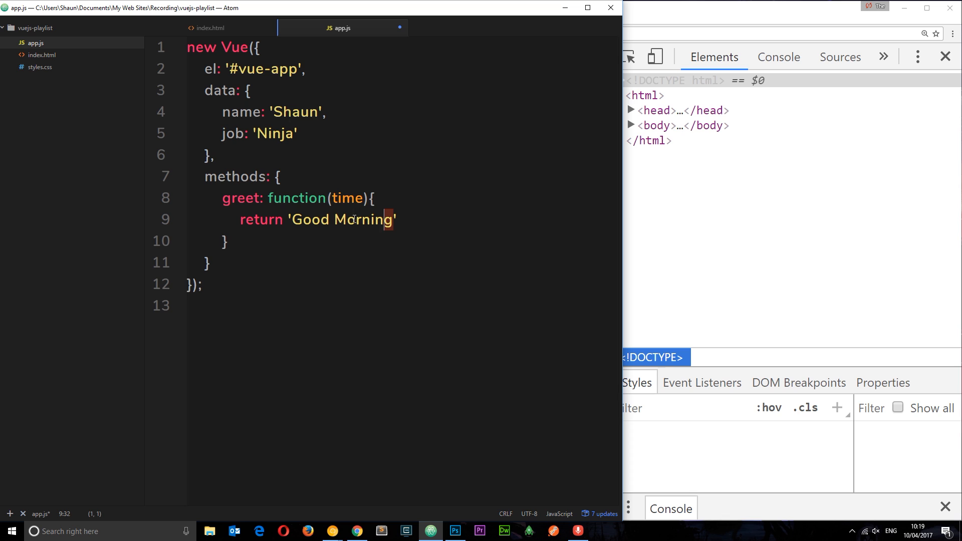
double_click(361, 219)
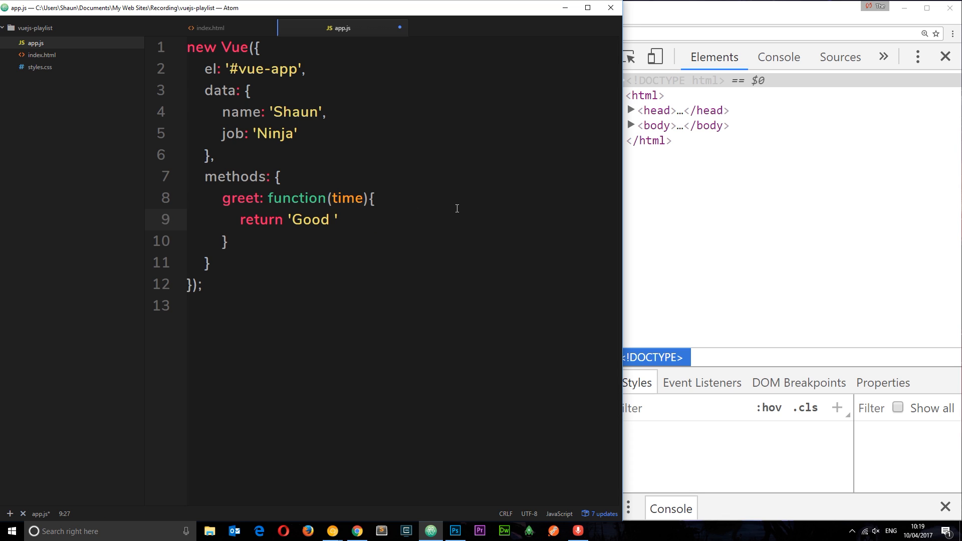
text(+ t)
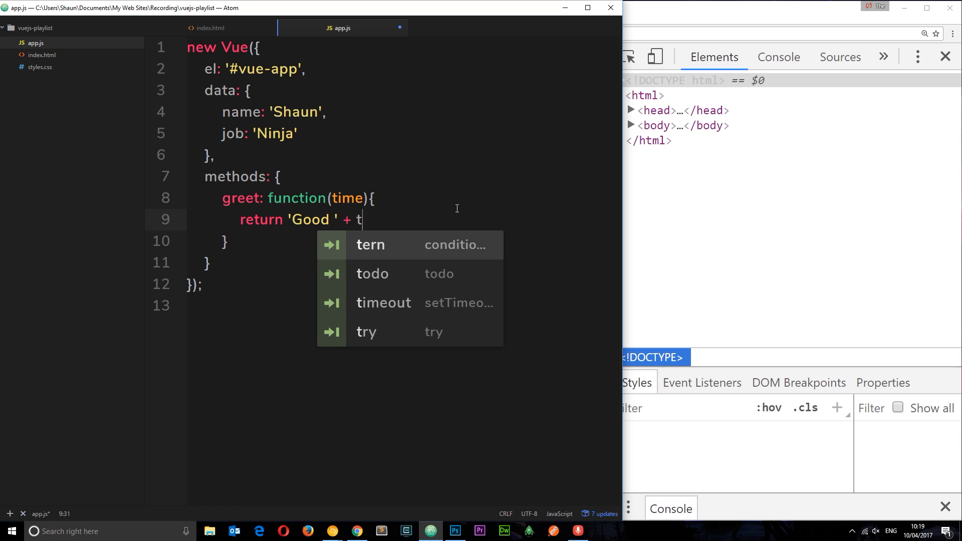
text(ime;)
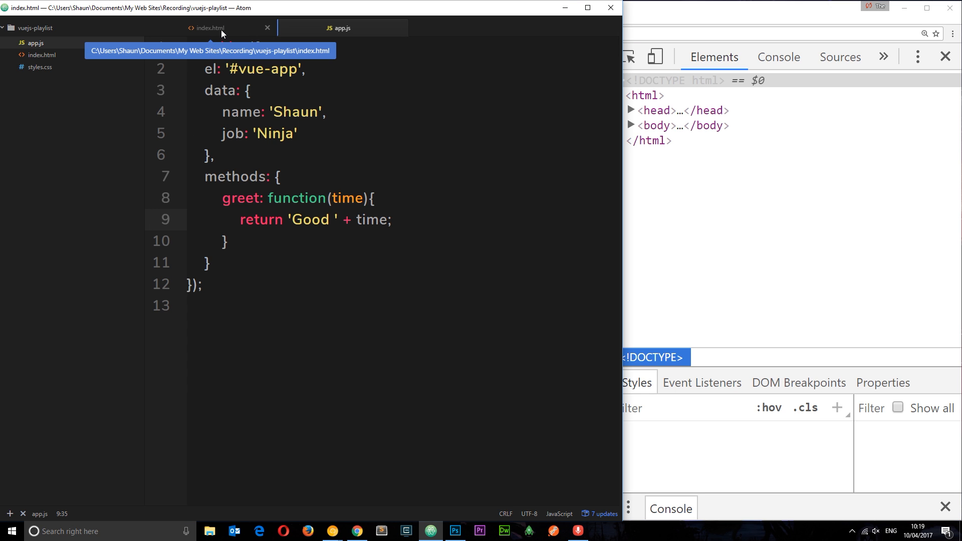
Change the heading's greet argument in index.html from 'afternoon' to 'night'
click(208, 28)
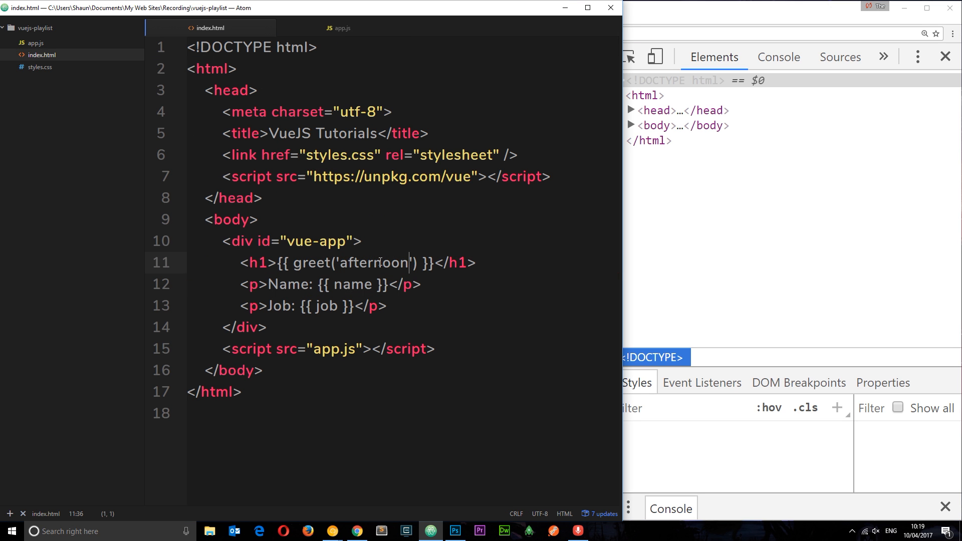
text(night)
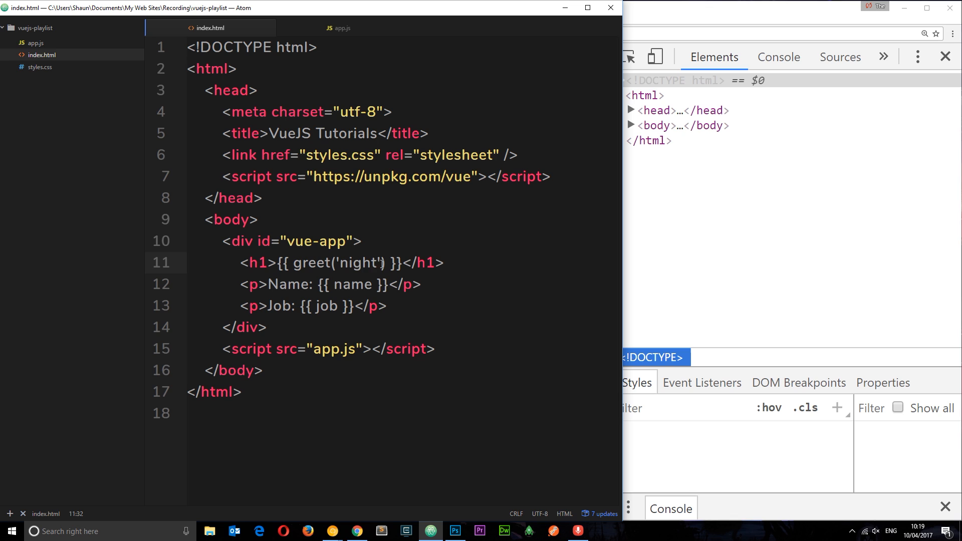
double_click(359, 262)
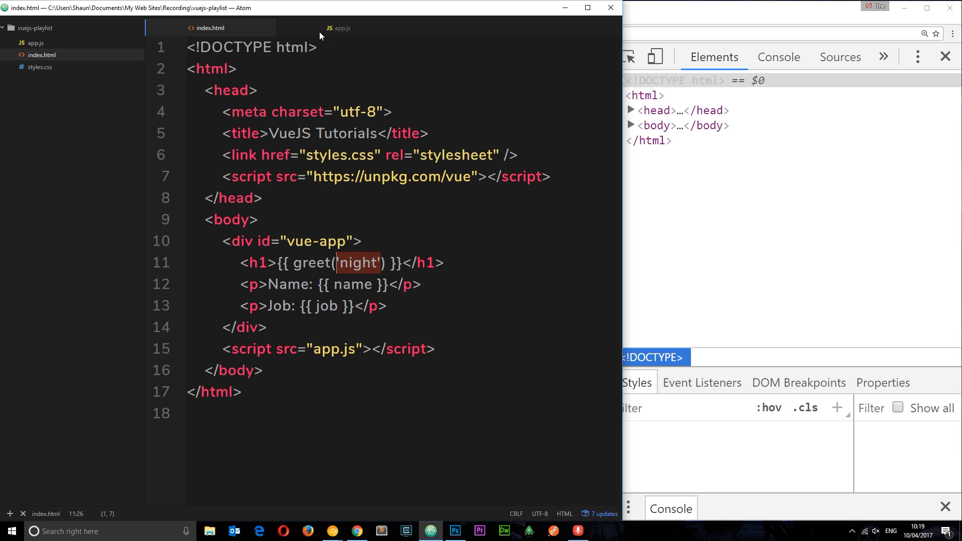
click(340, 28)
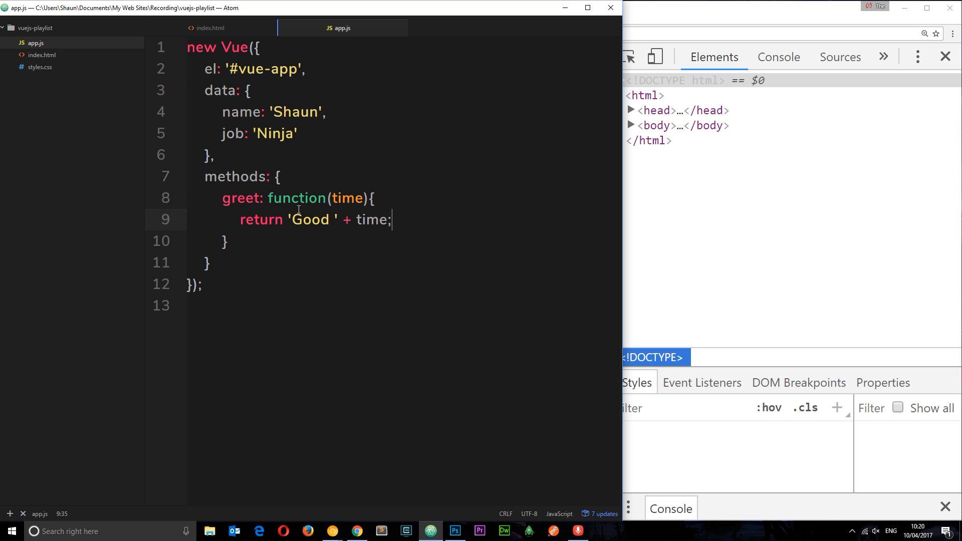
Type a trial this.job line above the return statement inside greet, referencing the data properties
drag(211, 90, 211, 156)
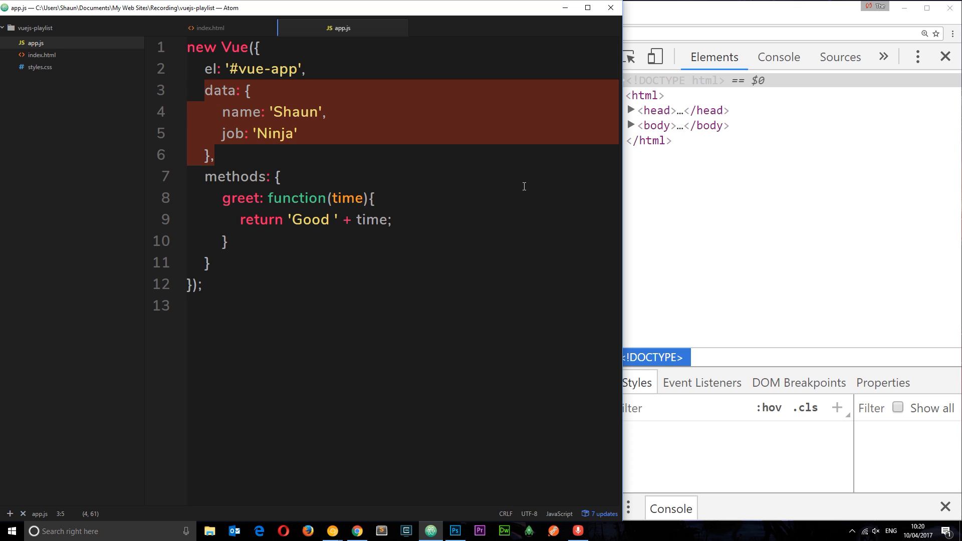
click(373, 198)
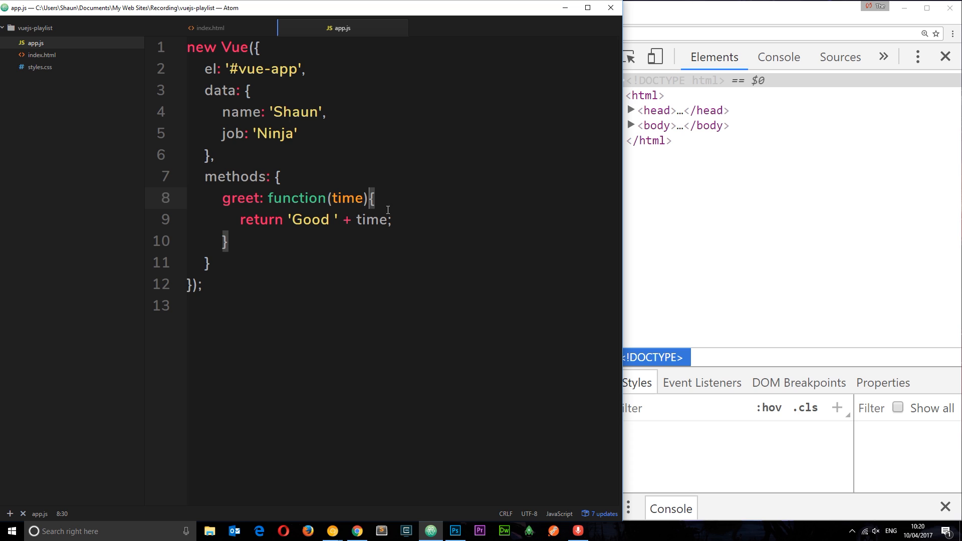
text(this)
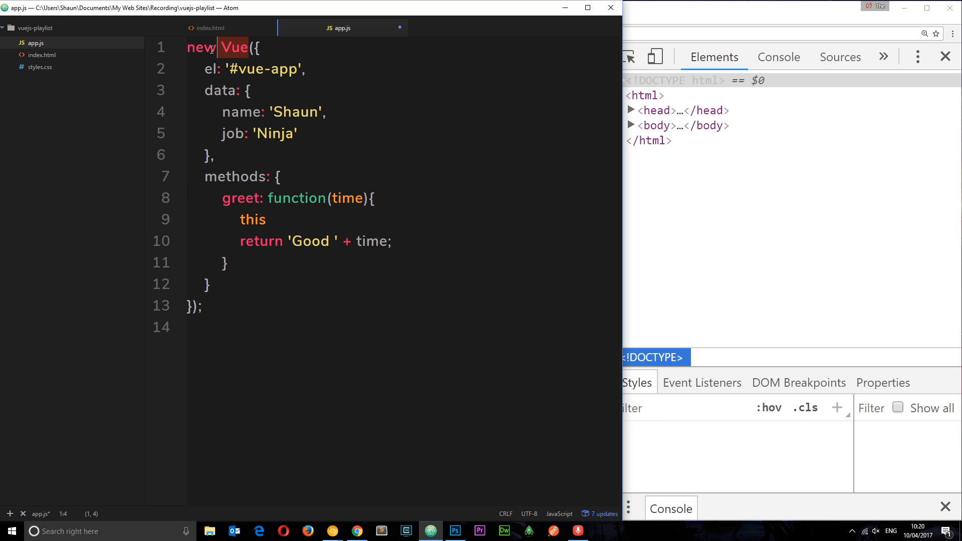
click(266, 220)
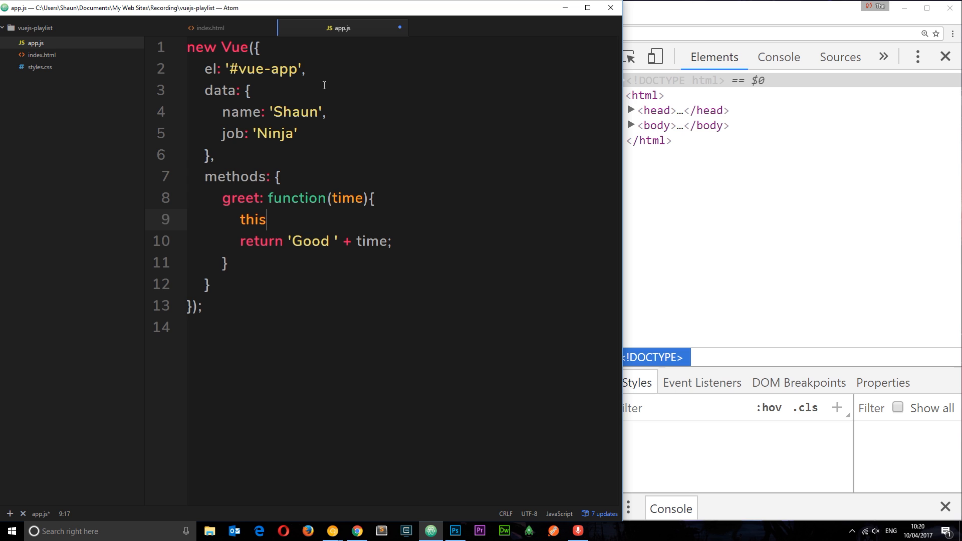
mouse_move(573, 207)
text(.)
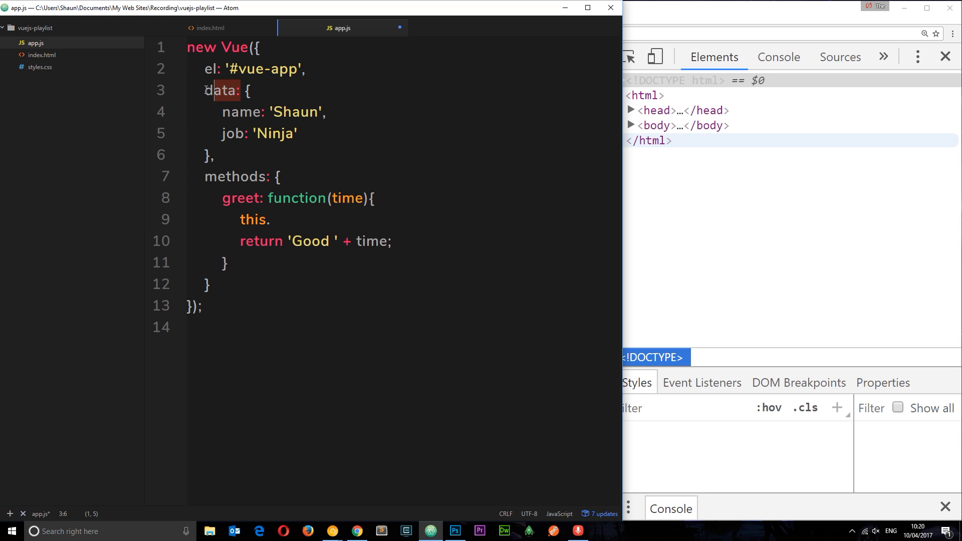
text(data.name)
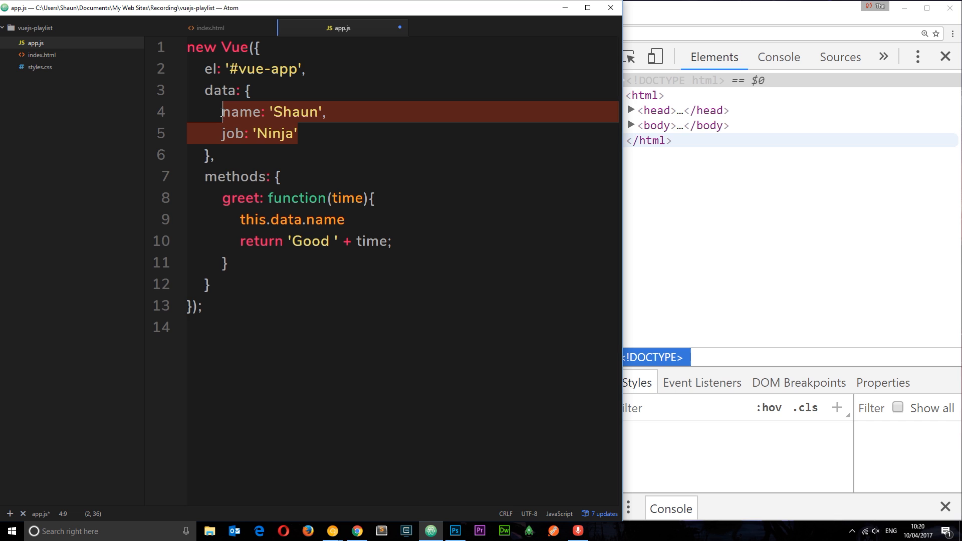
mouse_move(282, 126)
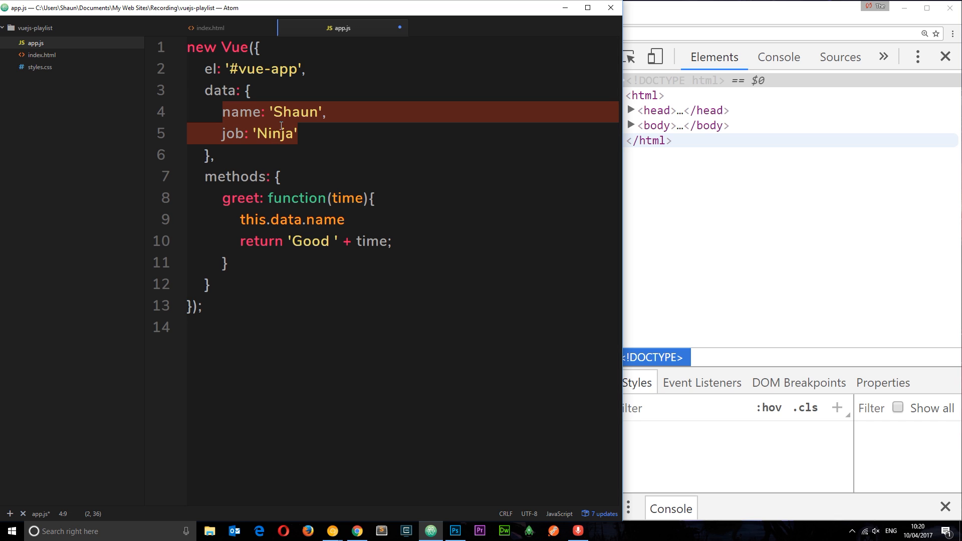
mouse_move(247, 60)
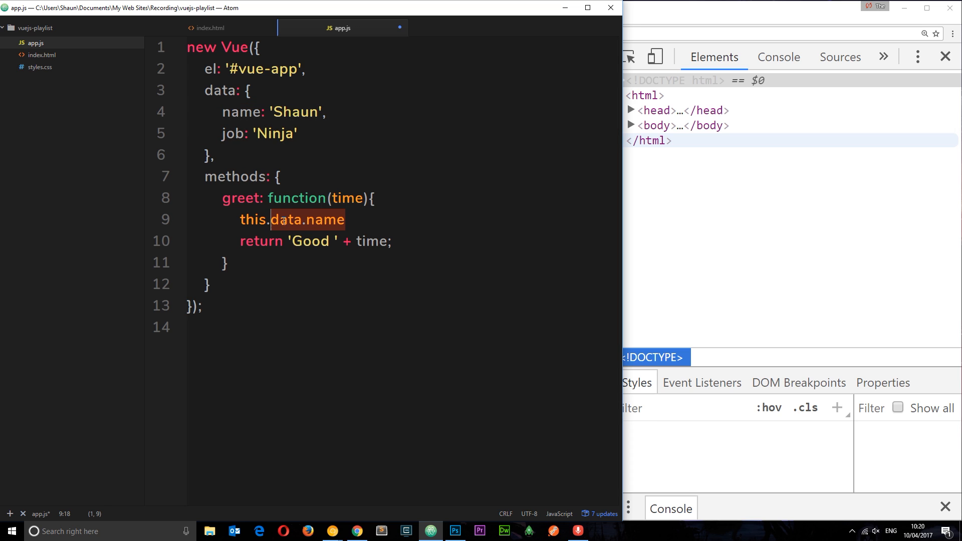
text(name)
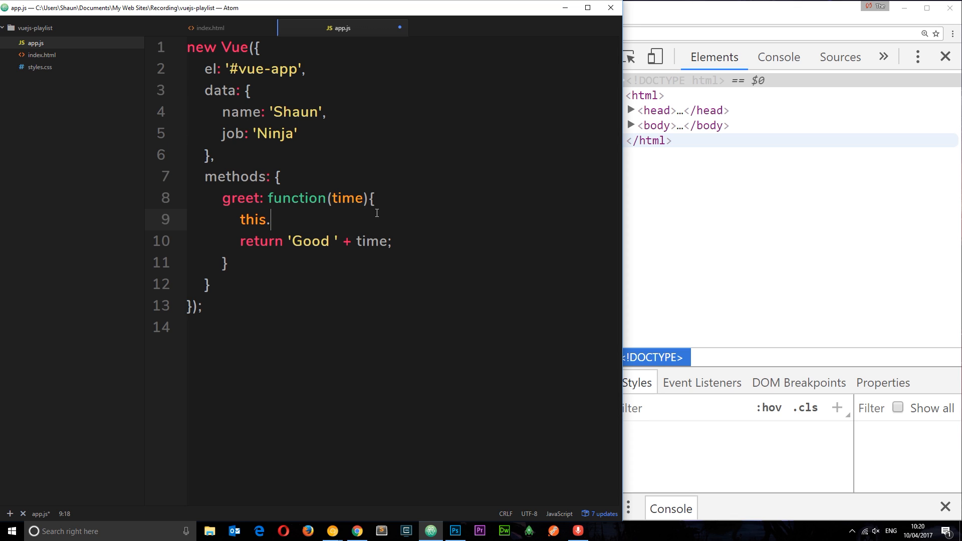
text(job)
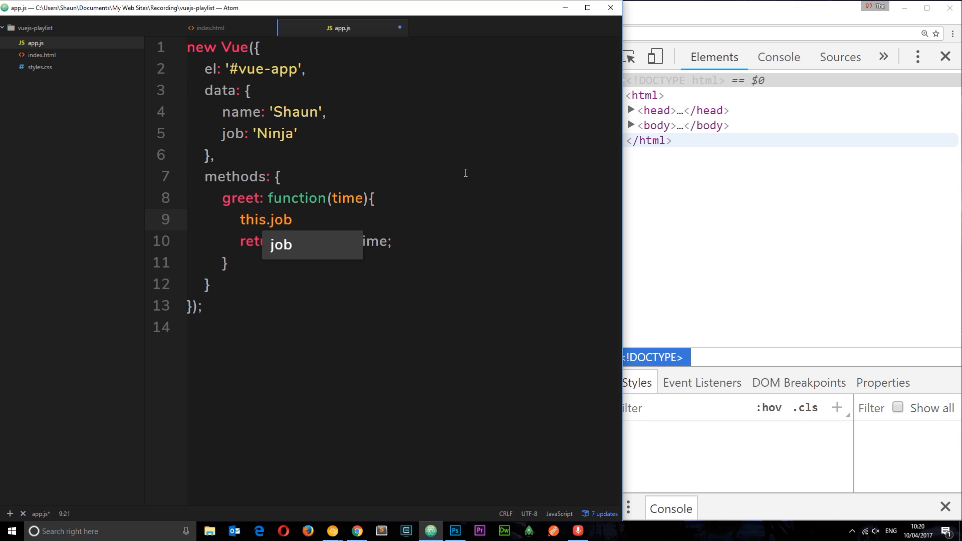
mouse_move(335, 301)
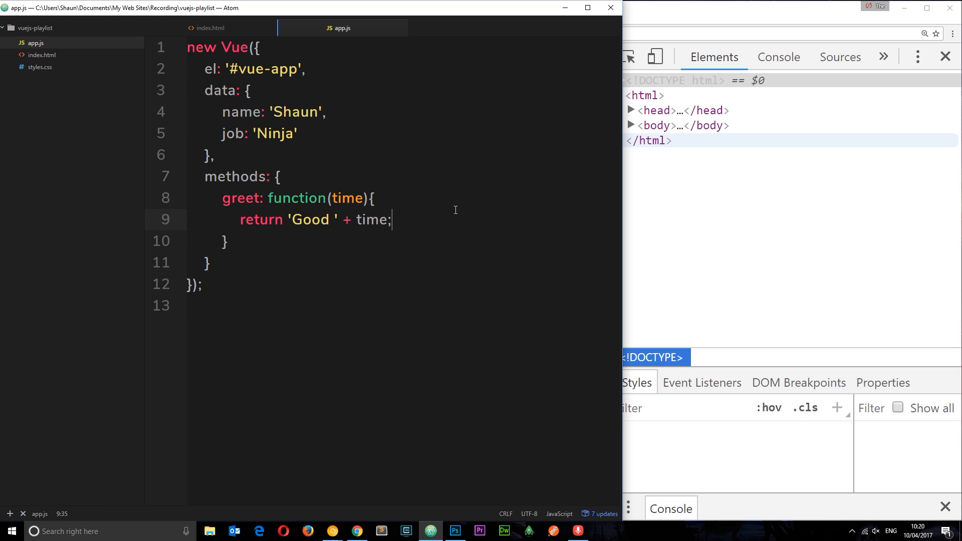
mouse_move(447, 180)
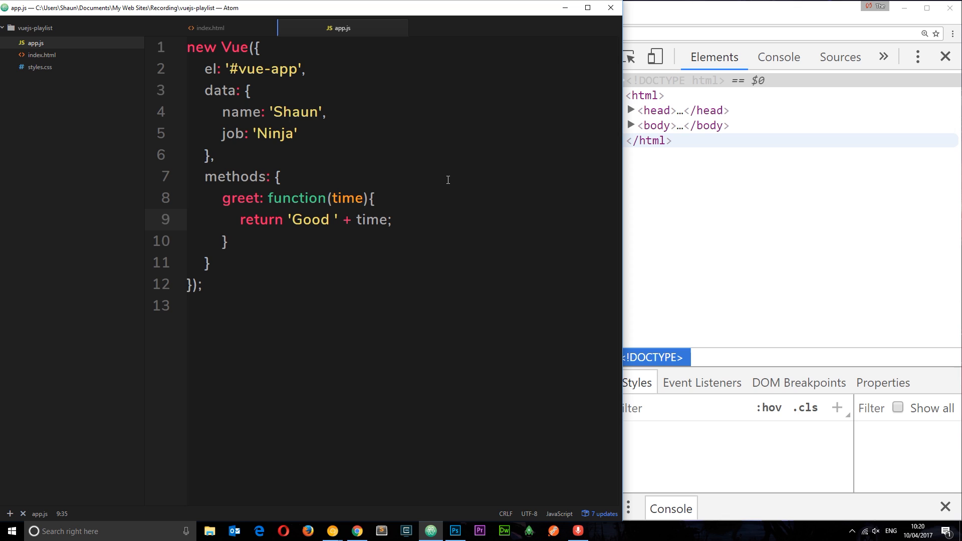
Extend greet's return to 'Good ' + time + ' ' + this.name and bring up index.html
click(392, 219)
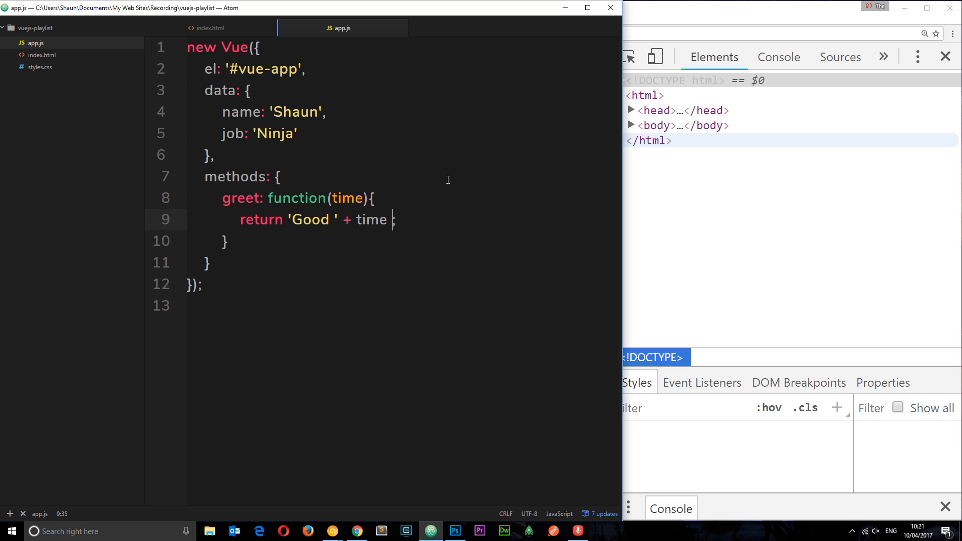
text(+ this.name)
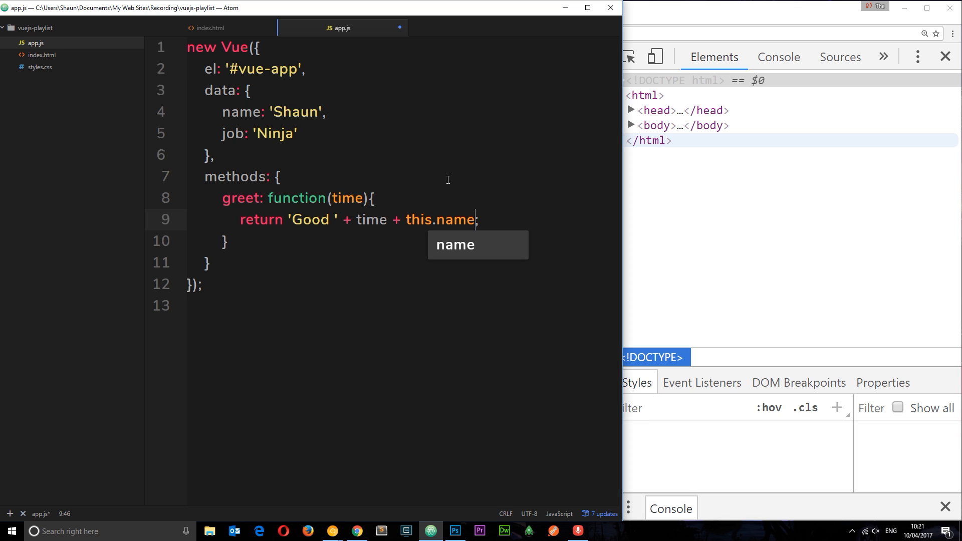
mouse_move(365, 230)
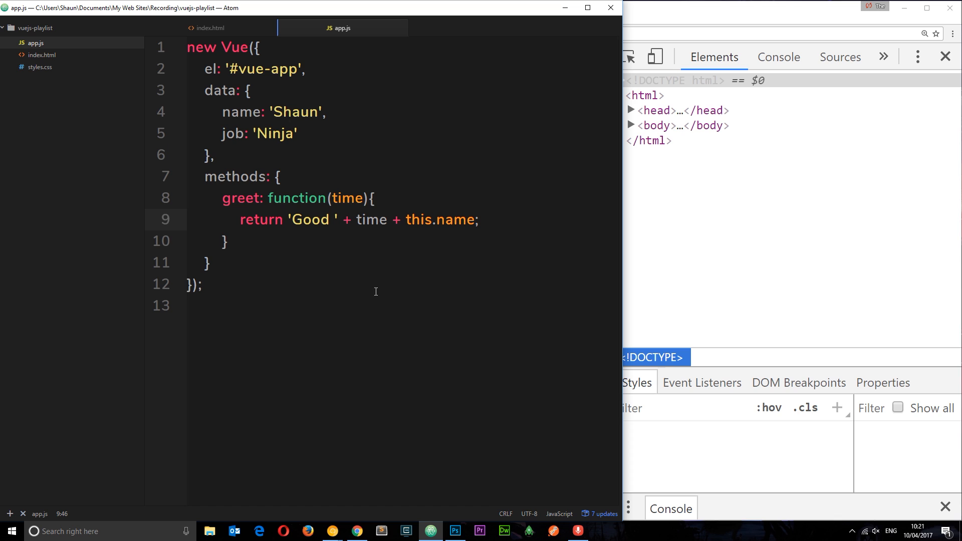
click(402, 220)
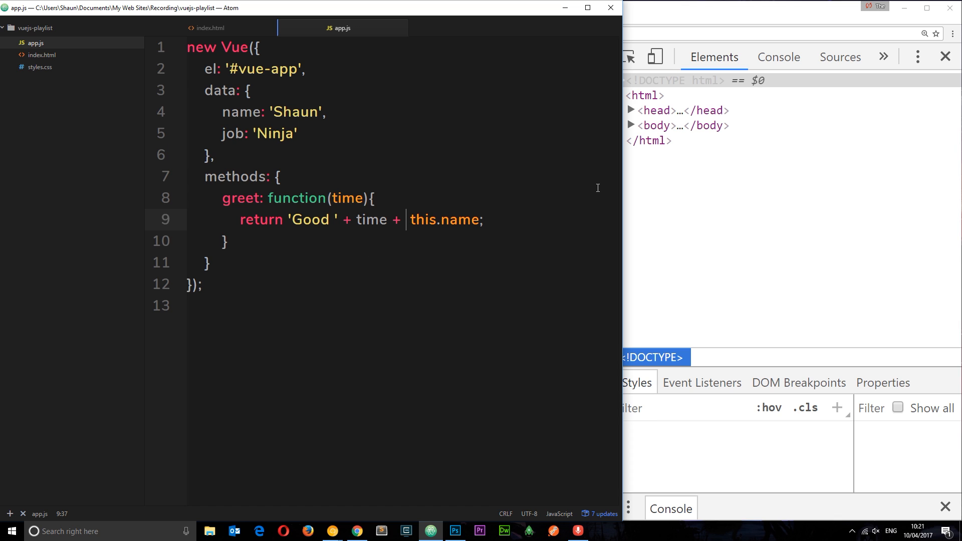
text(' ' +)
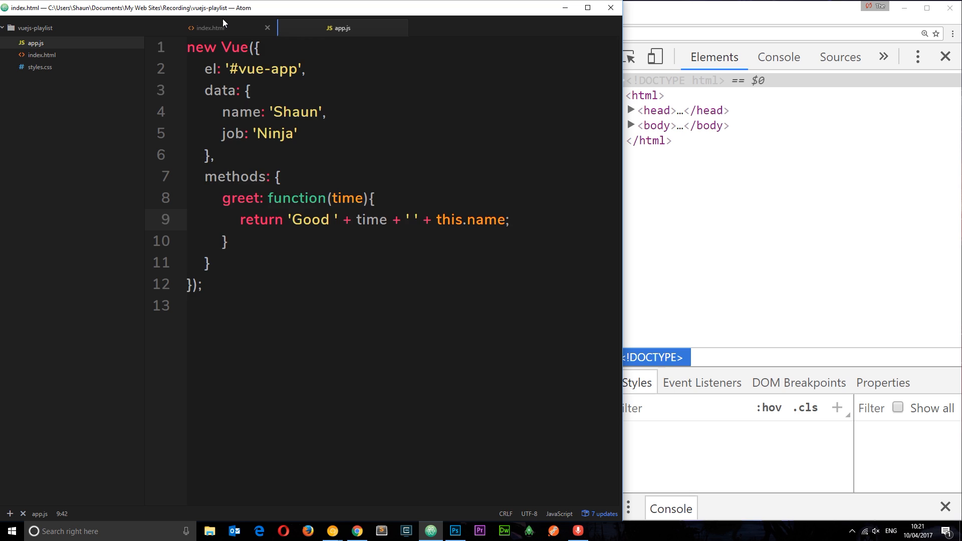
click(212, 28)
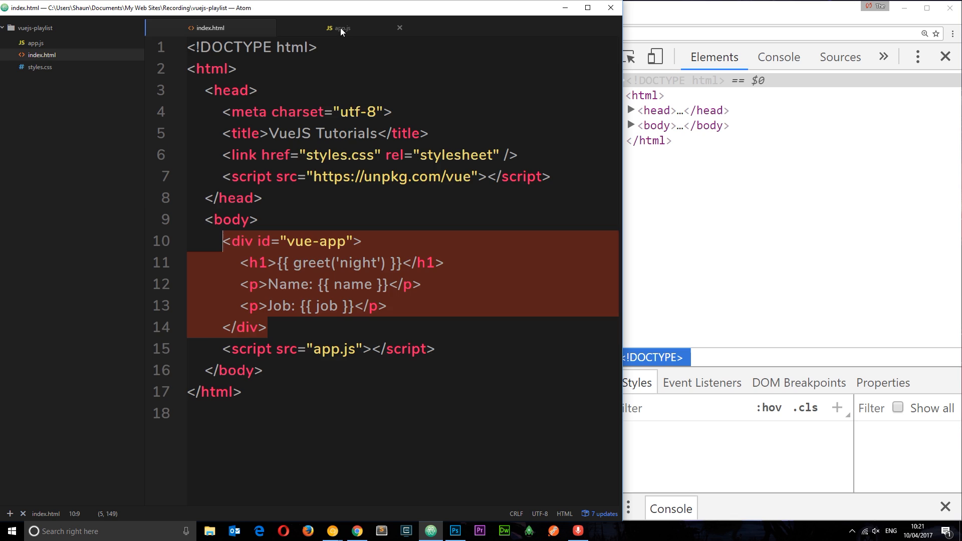
Check the vue-app el id in app.js, then add {{ name }} after the closing vue-app div in index.html
click(339, 28)
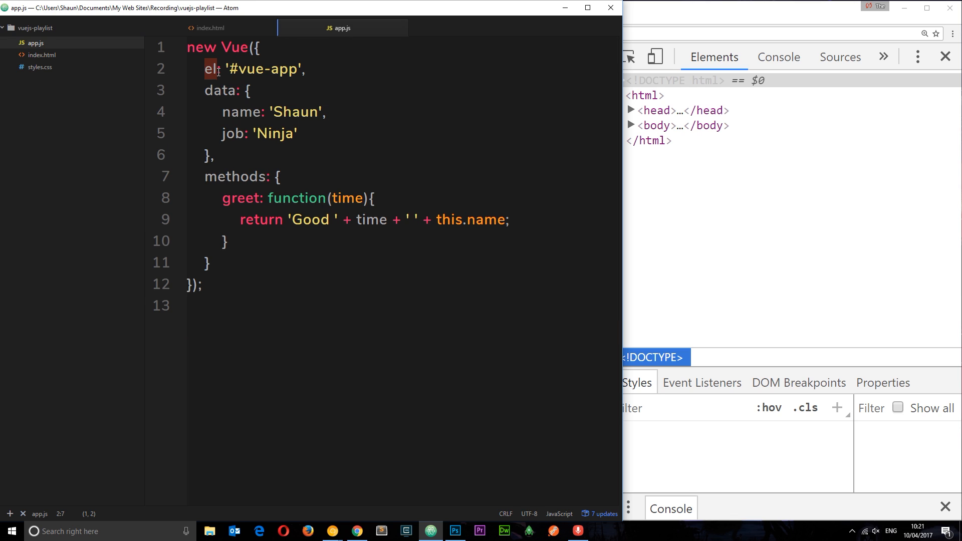
double_click(263, 69)
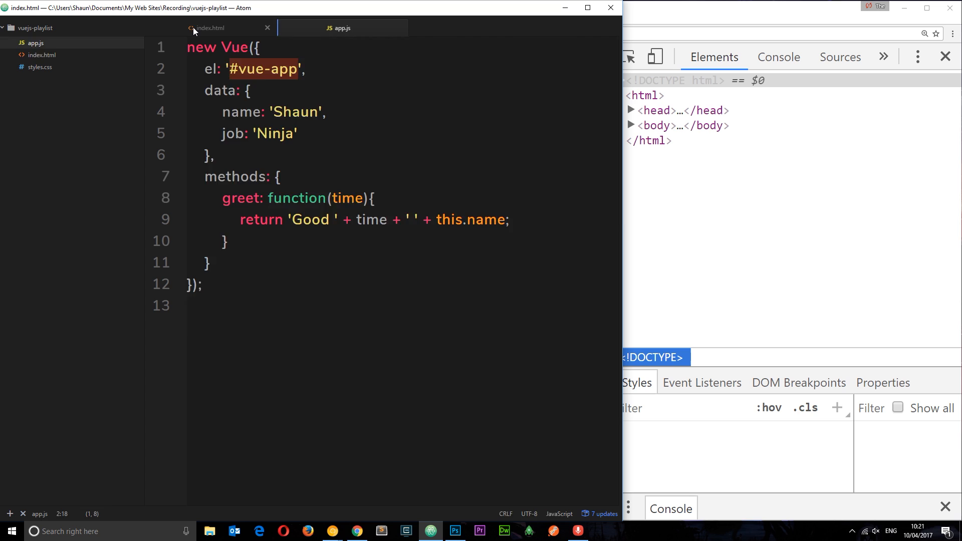
click(212, 28)
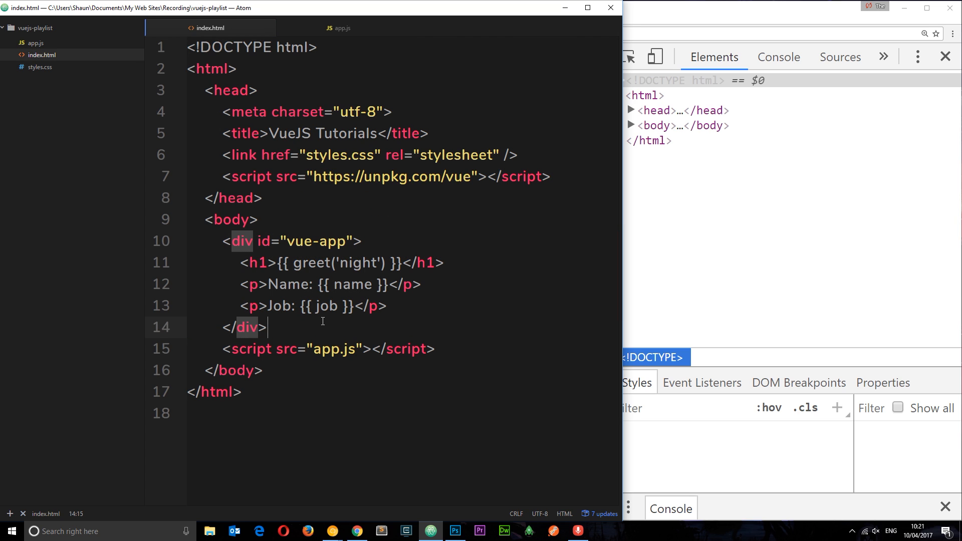
text({{}})
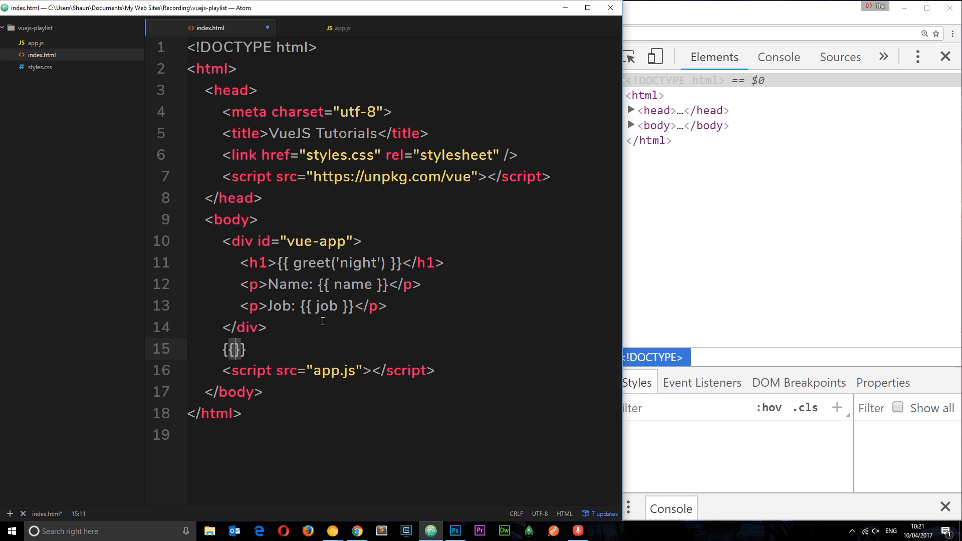
text(name)
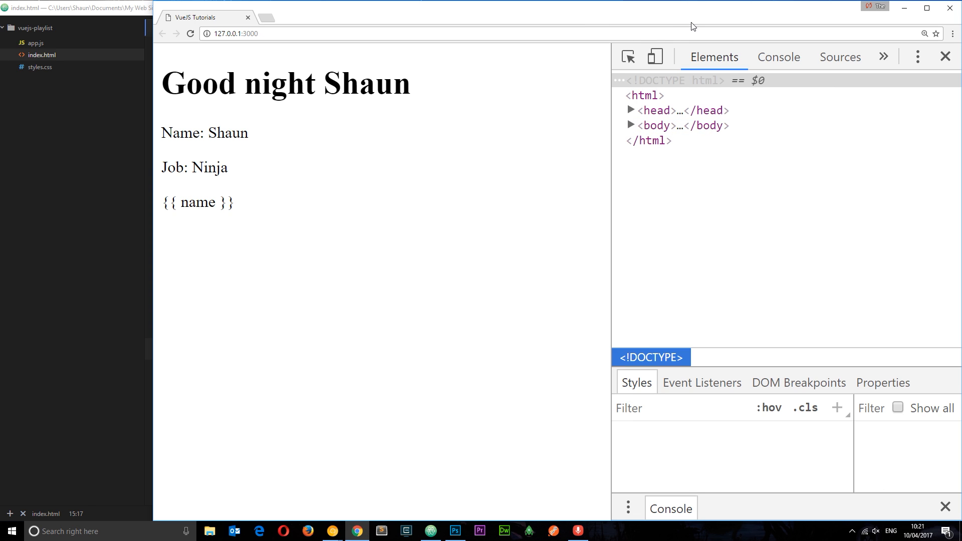
mouse_move(233, 217)
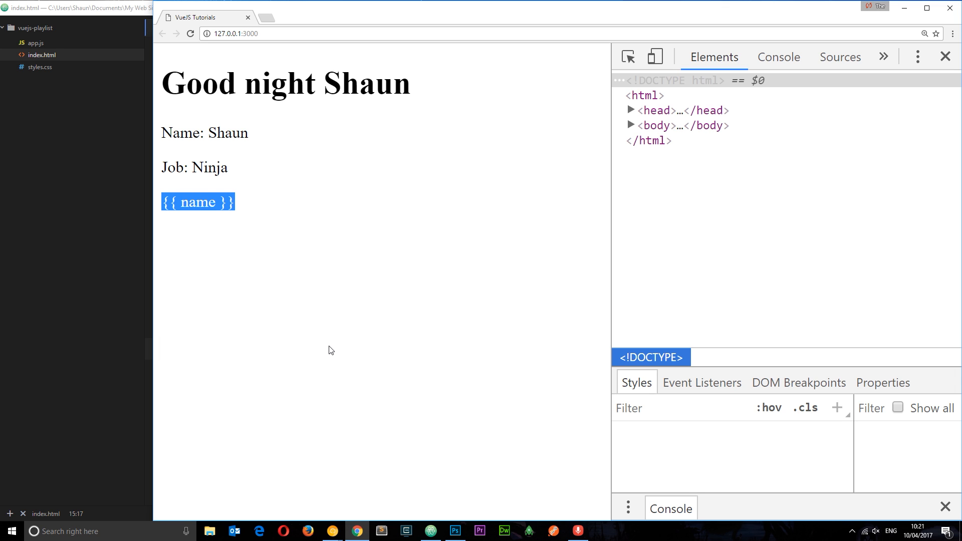
mouse_move(96, 333)
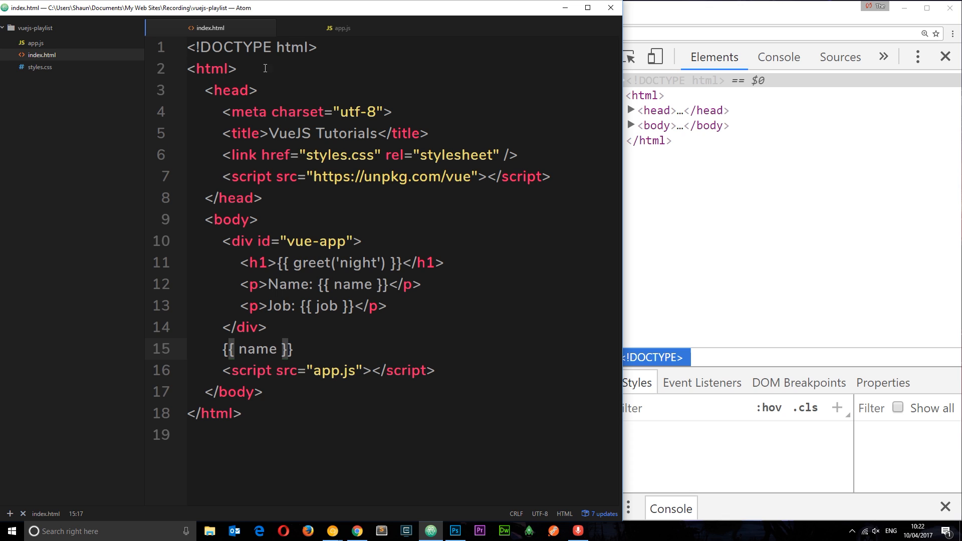
Delete the stray {{ name }} line from index.html, save it, and return to app.js
click(339, 29)
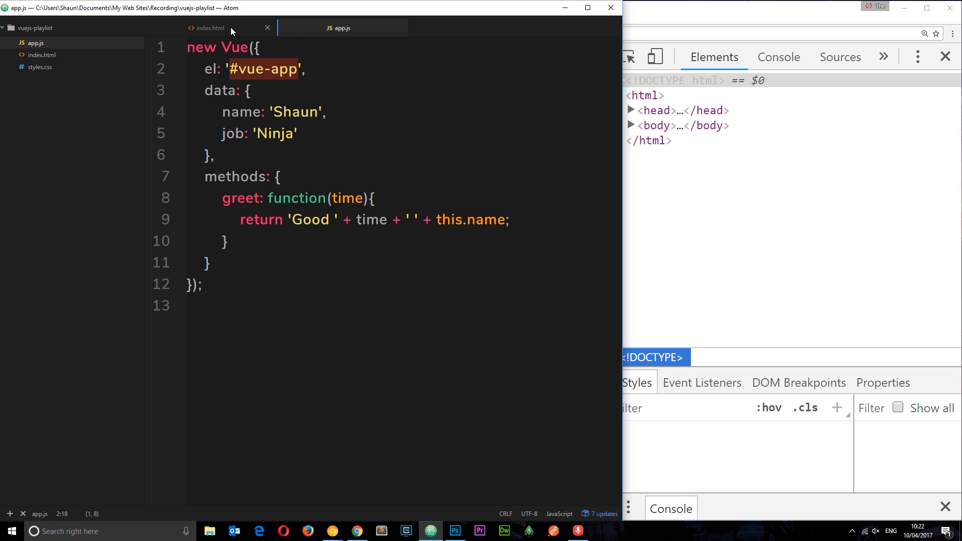
click(208, 28)
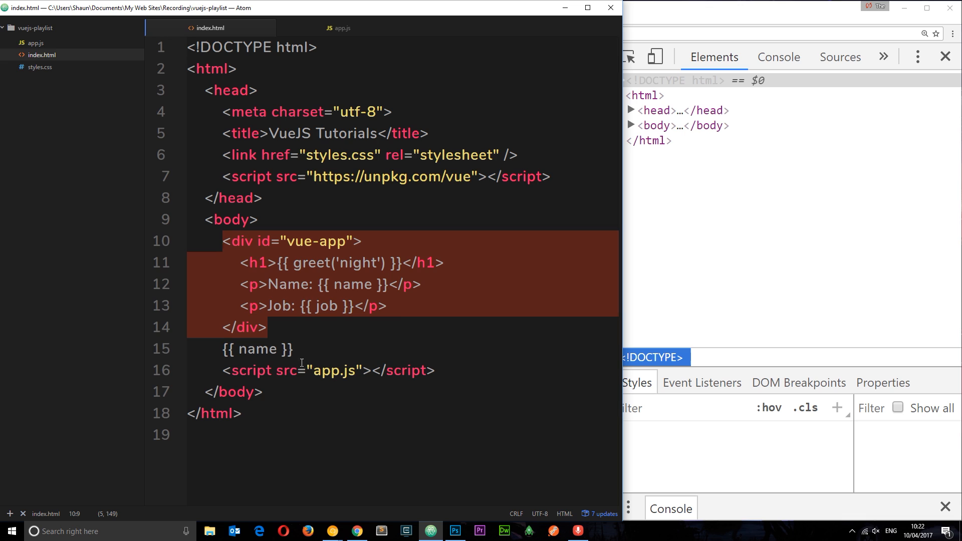
click(256, 349)
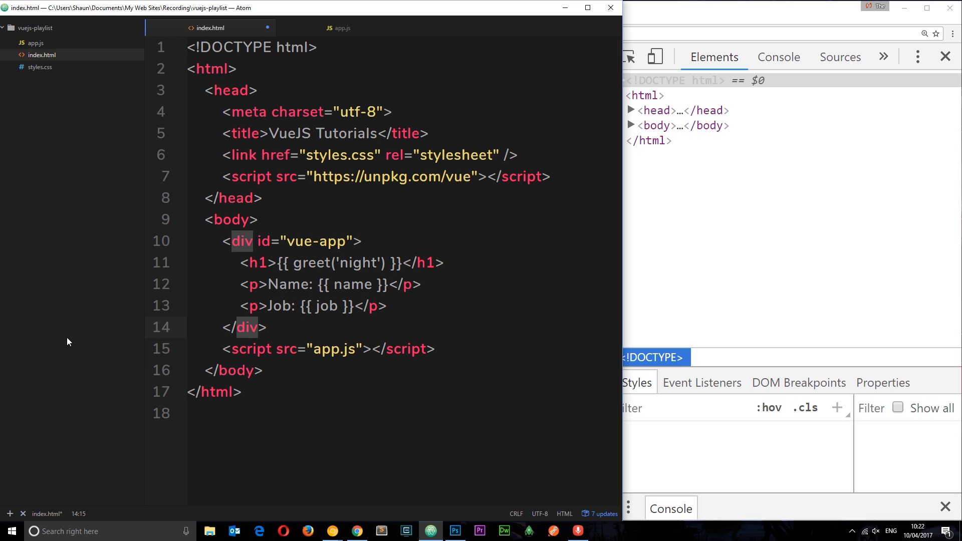
click(264, 326)
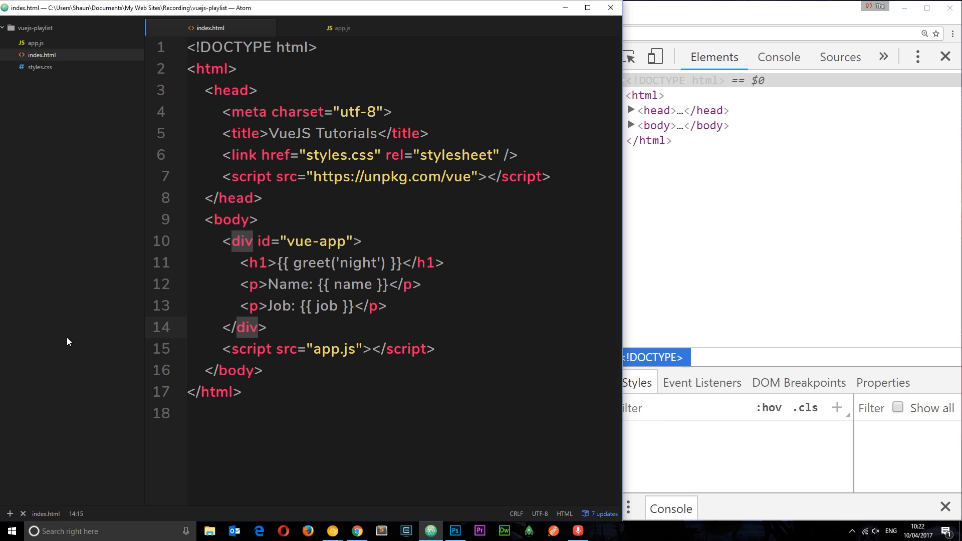
click(341, 28)
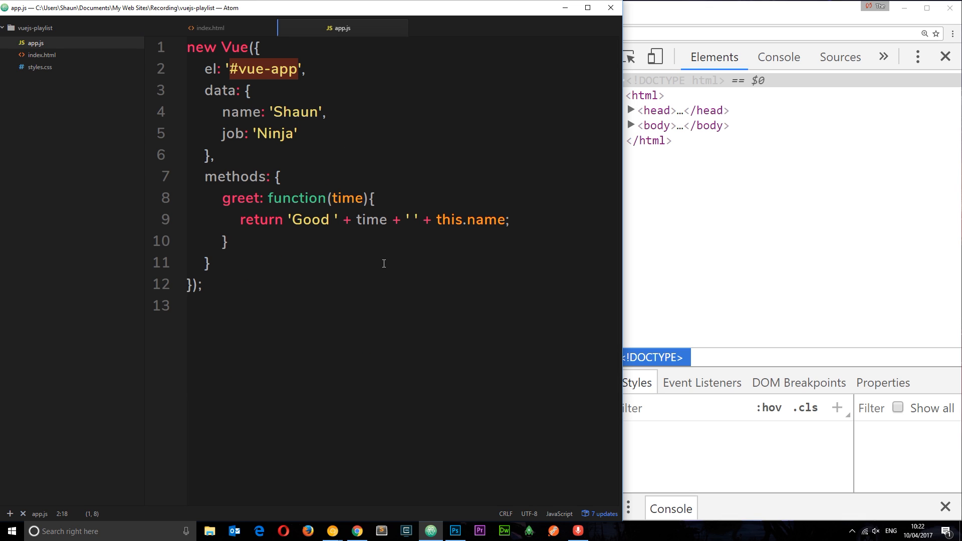